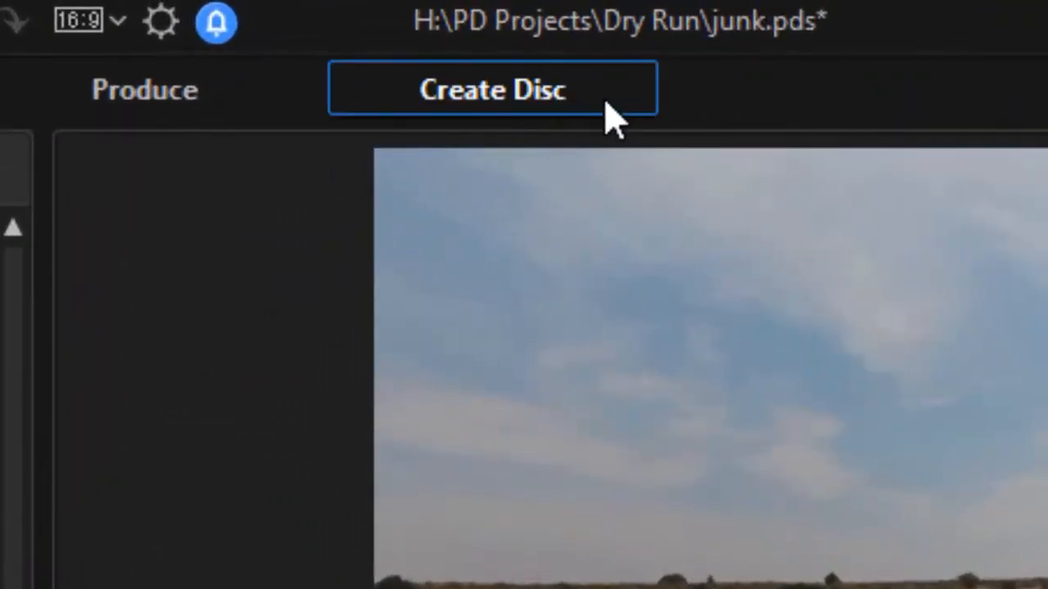
Apply the Cosmos template to all disc menu pages from the Create Disc workspace.
{"action": "left_click", "coordinate": [491, 89]}
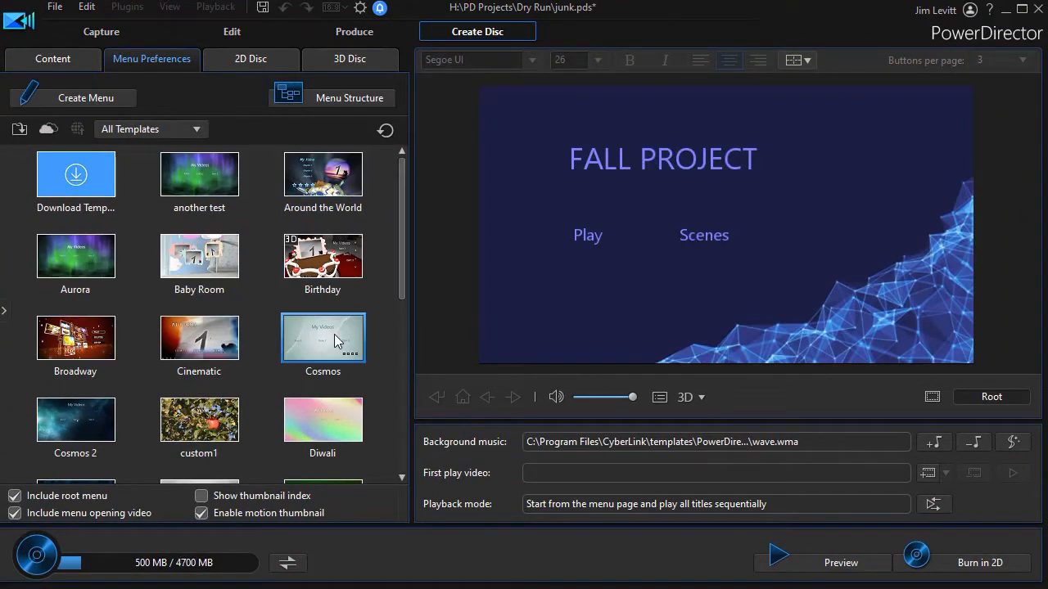
{"action": "double_click", "coordinate": [323, 337]}
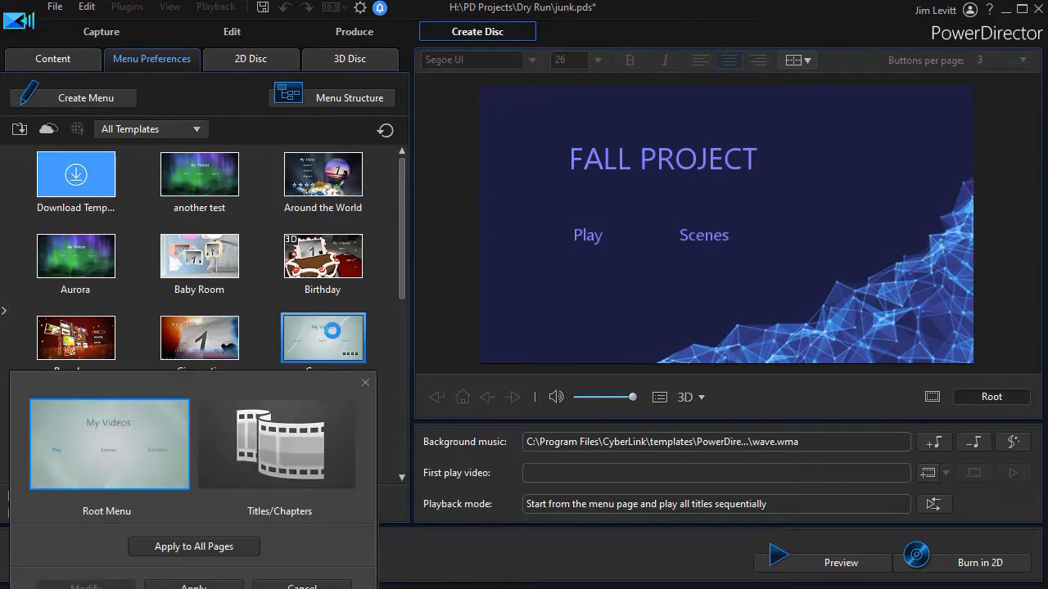
{"action": "mouse_move", "coordinate": [194, 547]}
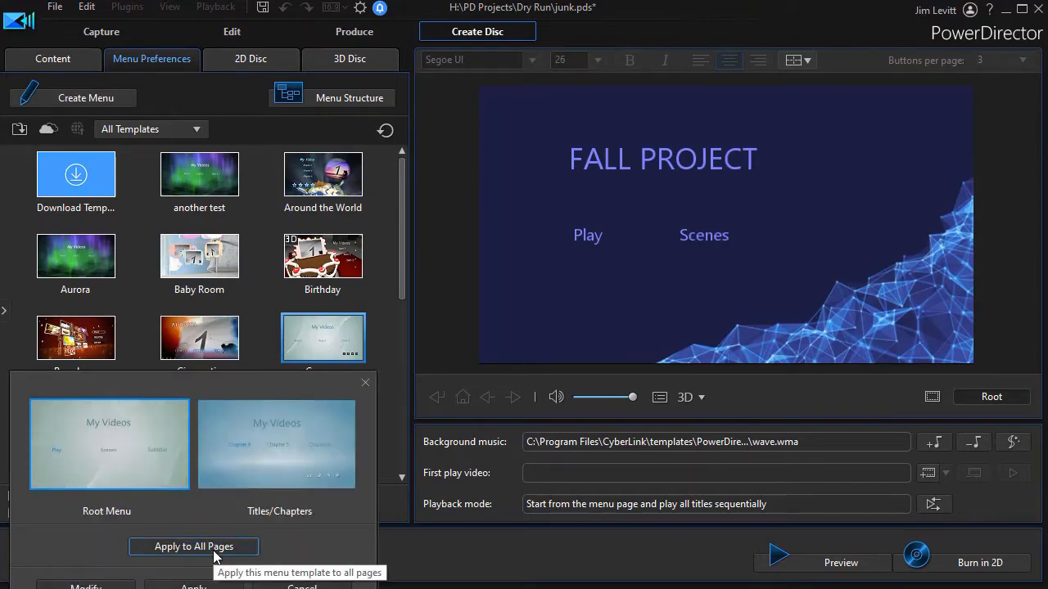
{"action": "left_click", "coordinate": [193, 547]}
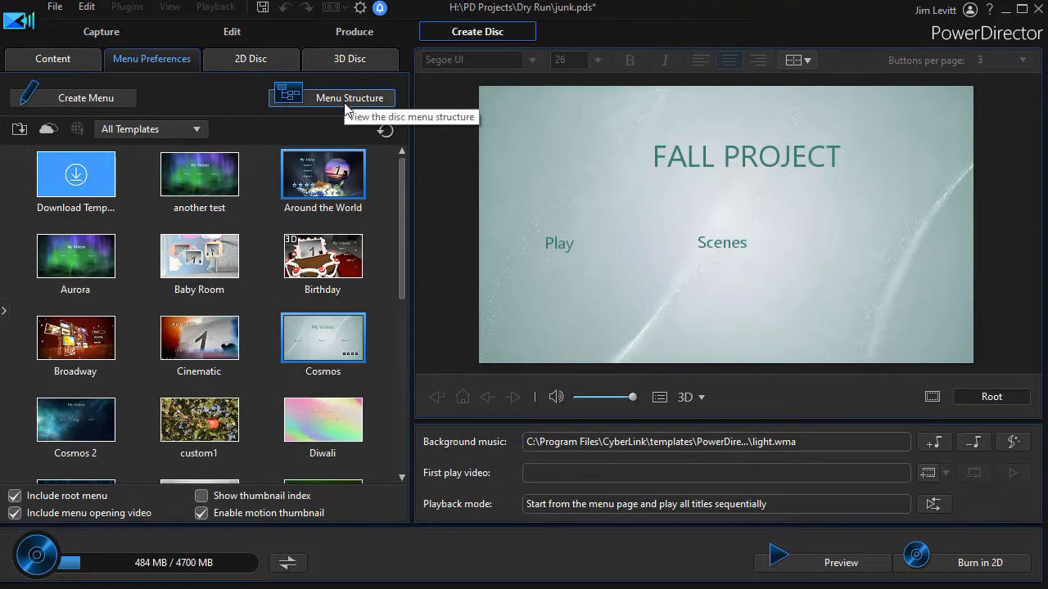
Show the menu structure tree and preview the first and second scenes pages.
{"action": "left_click", "coordinate": [350, 98]}
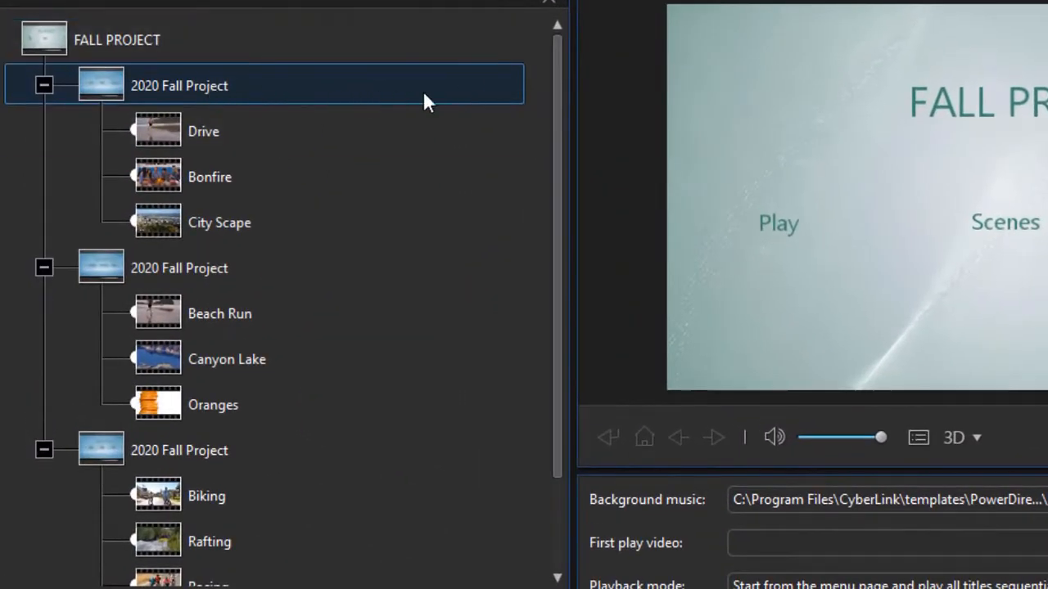
{"action": "left_click", "coordinate": [118, 39]}
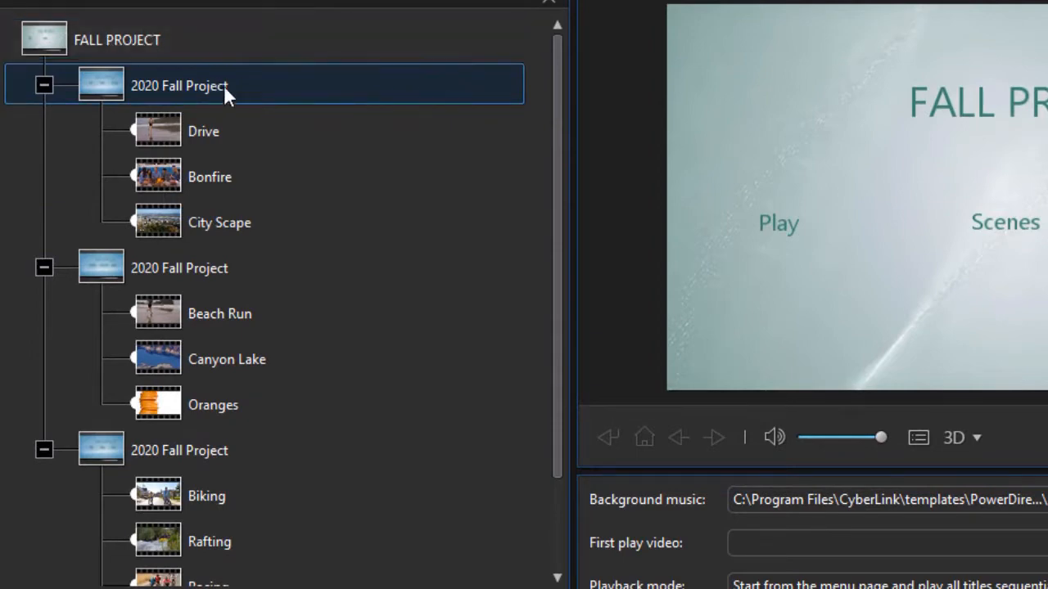
{"action": "mouse_move", "coordinate": [328, 100]}
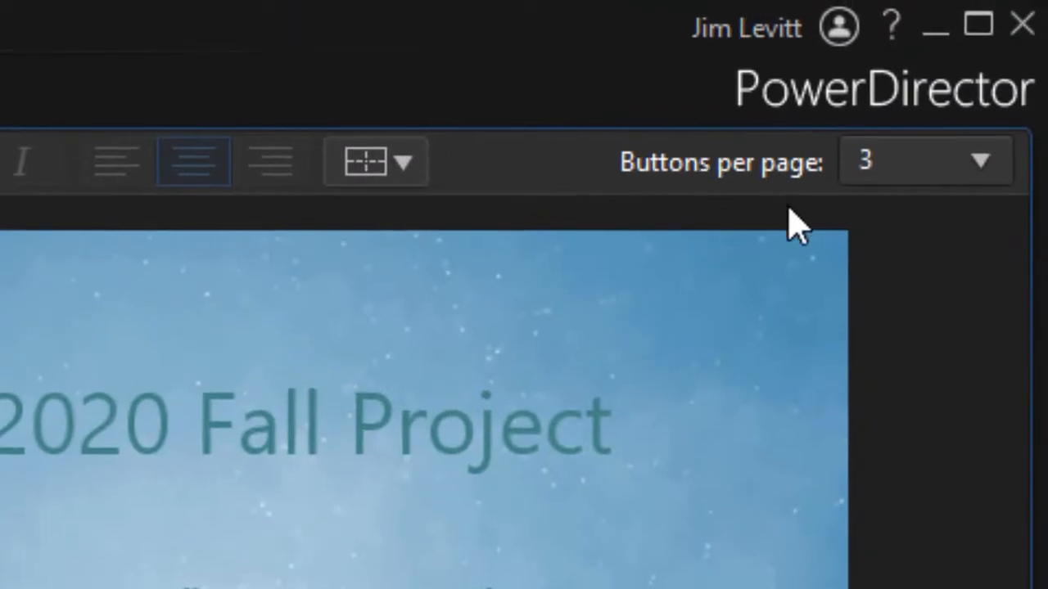
{"action": "mouse_move", "coordinate": [859, 230]}
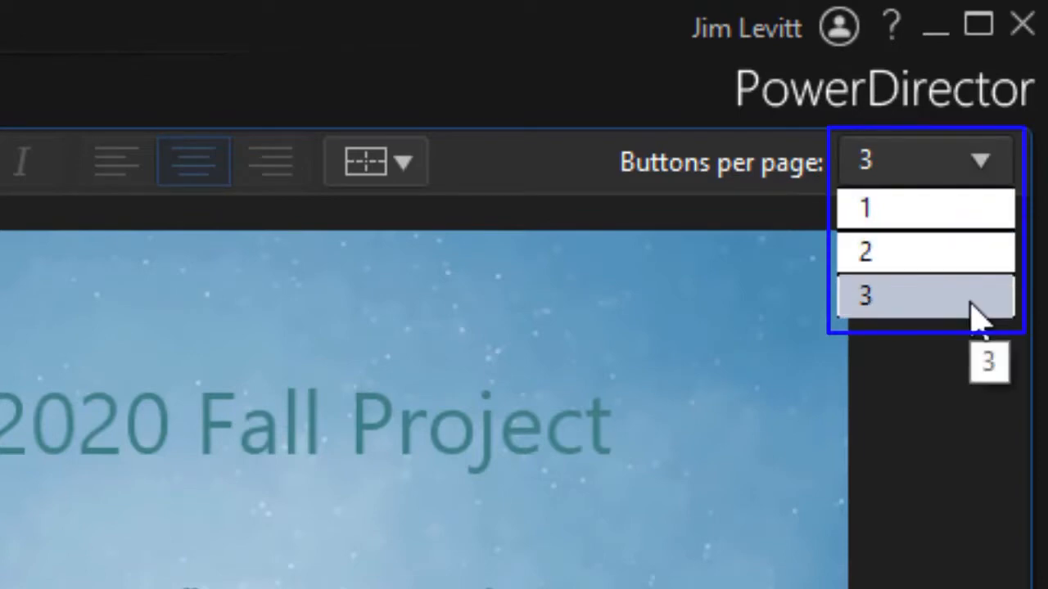
{"action": "mouse_move", "coordinate": [974, 315]}
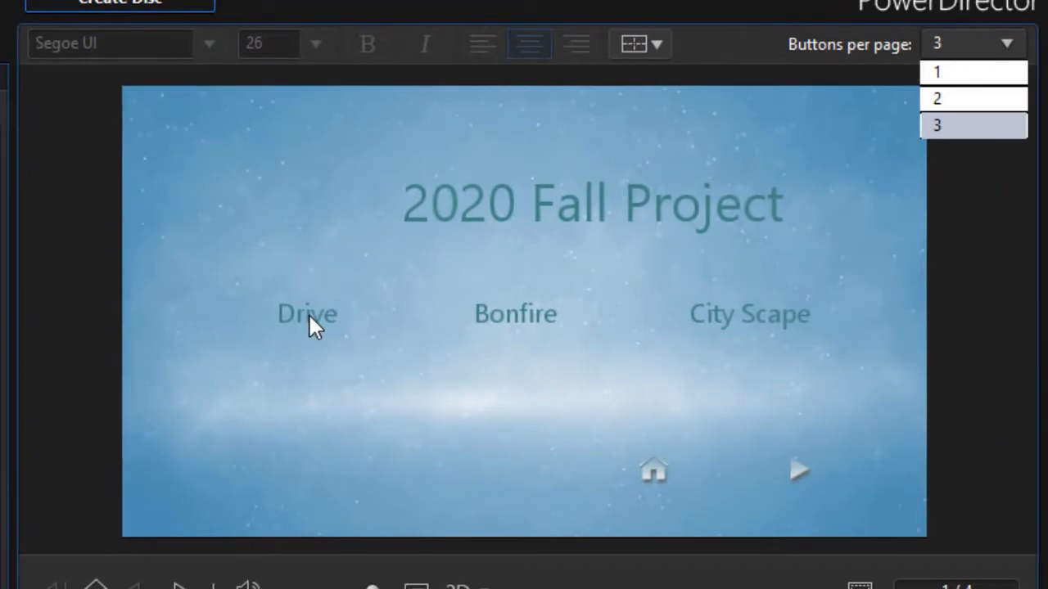
{"action": "mouse_move", "coordinate": [537, 327]}
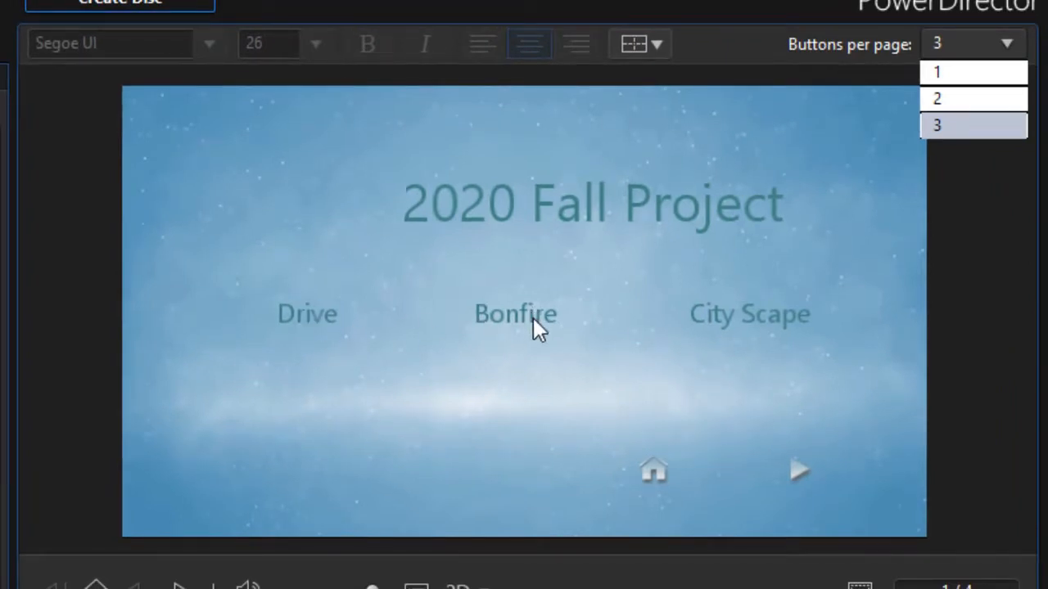
{"action": "mouse_move", "coordinate": [727, 320]}
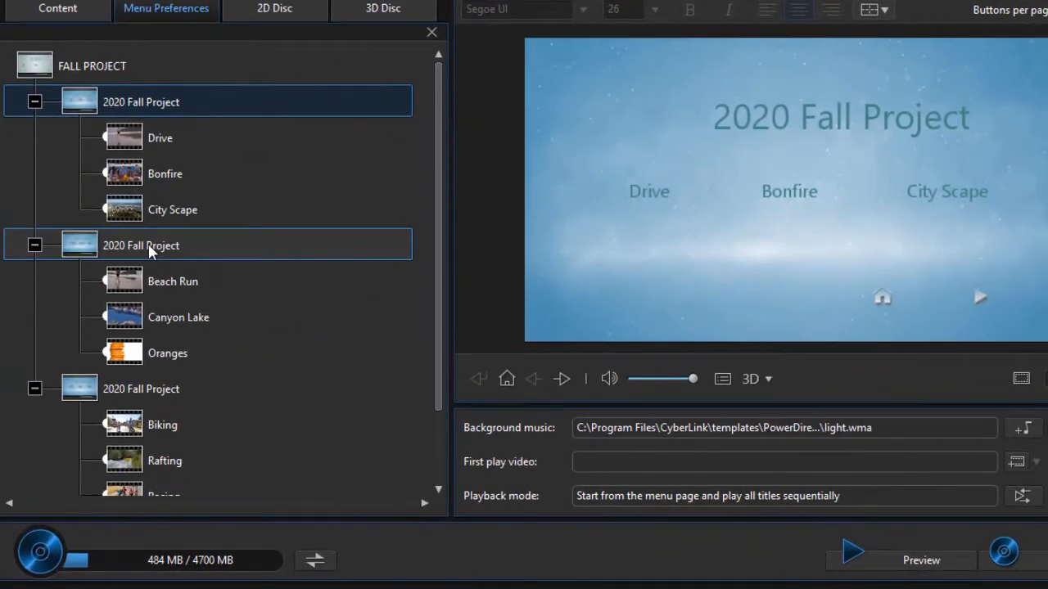
{"action": "left_click", "coordinate": [141, 246]}
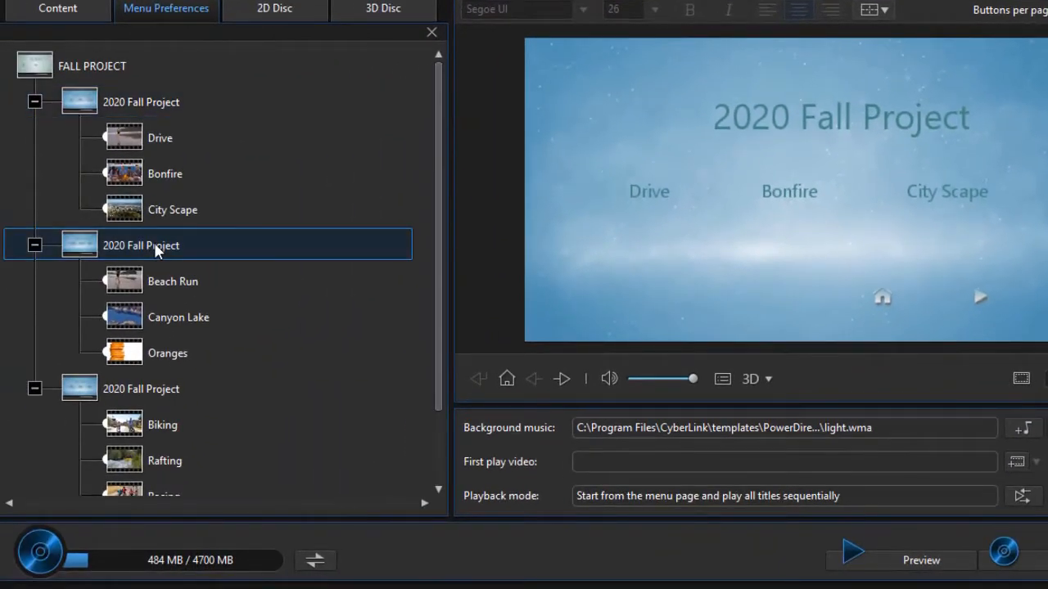
{"action": "left_click", "coordinate": [173, 281]}
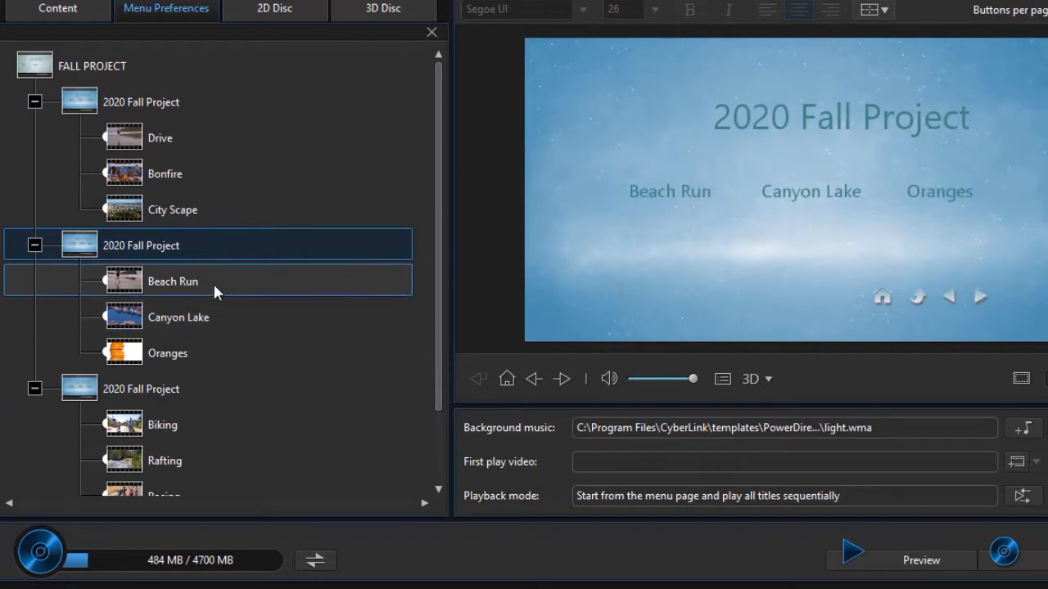
Select the Beach Run and Canyon Lake chapter buttons on the second page.
{"action": "left_click", "coordinate": [167, 354]}
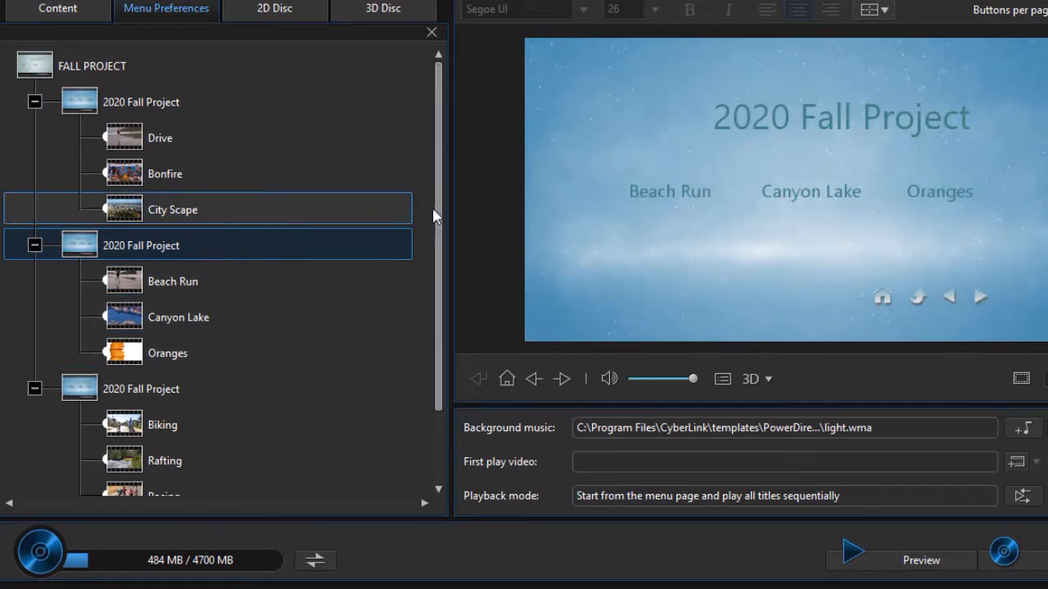
{"action": "mouse_move", "coordinate": [413, 144]}
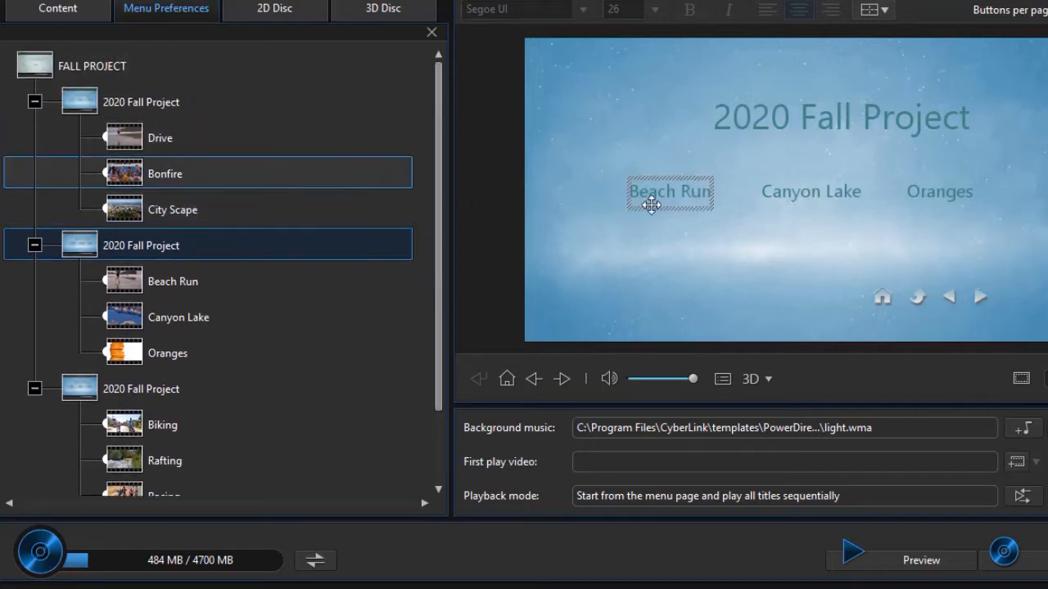
{"action": "left_click", "coordinate": [812, 191]}
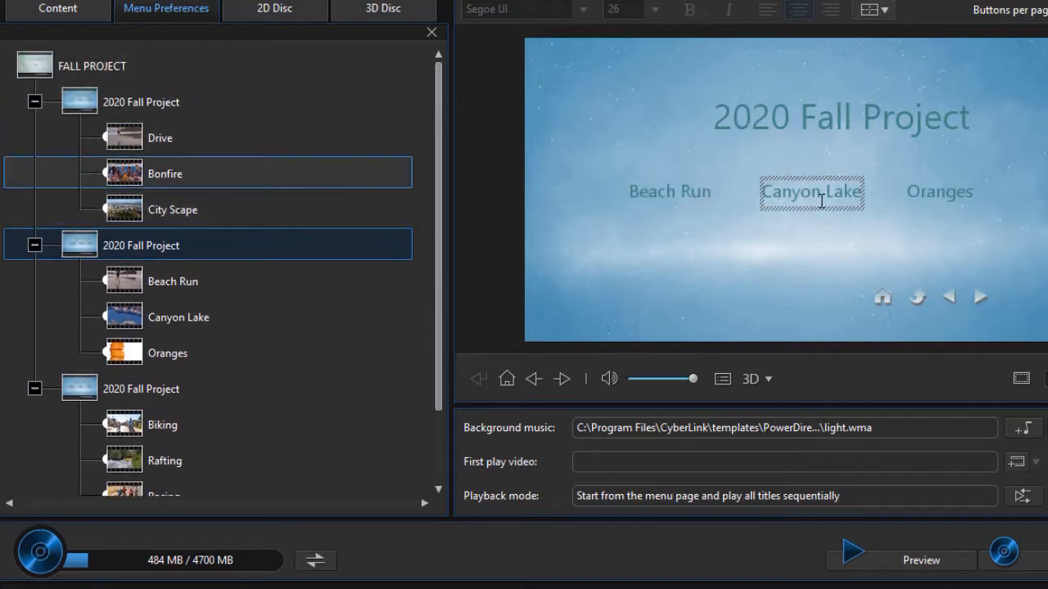
{"action": "mouse_move", "coordinate": [718, 207]}
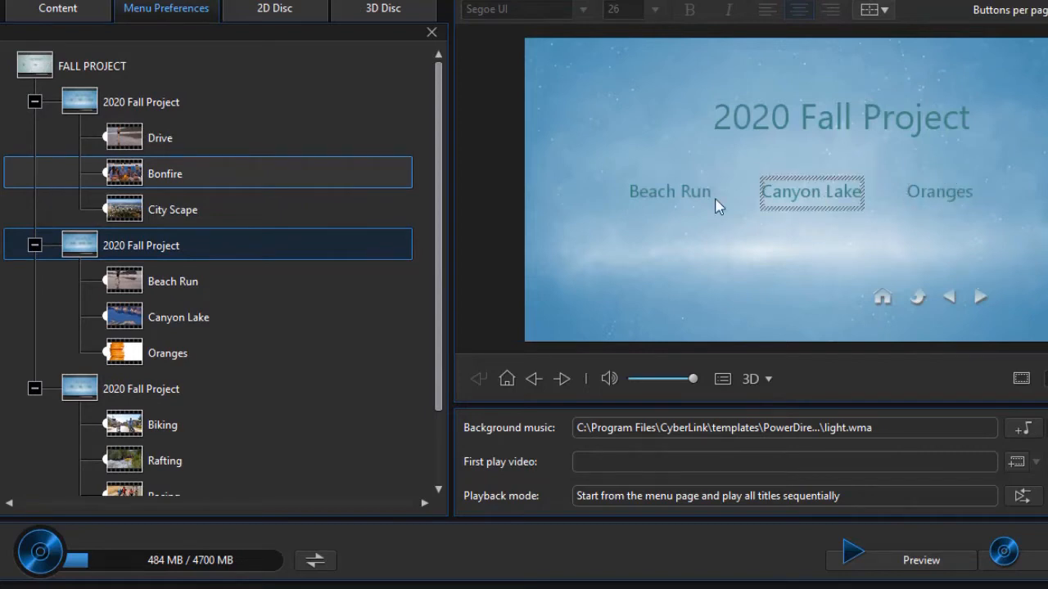
{"action": "left_click", "coordinate": [178, 317]}
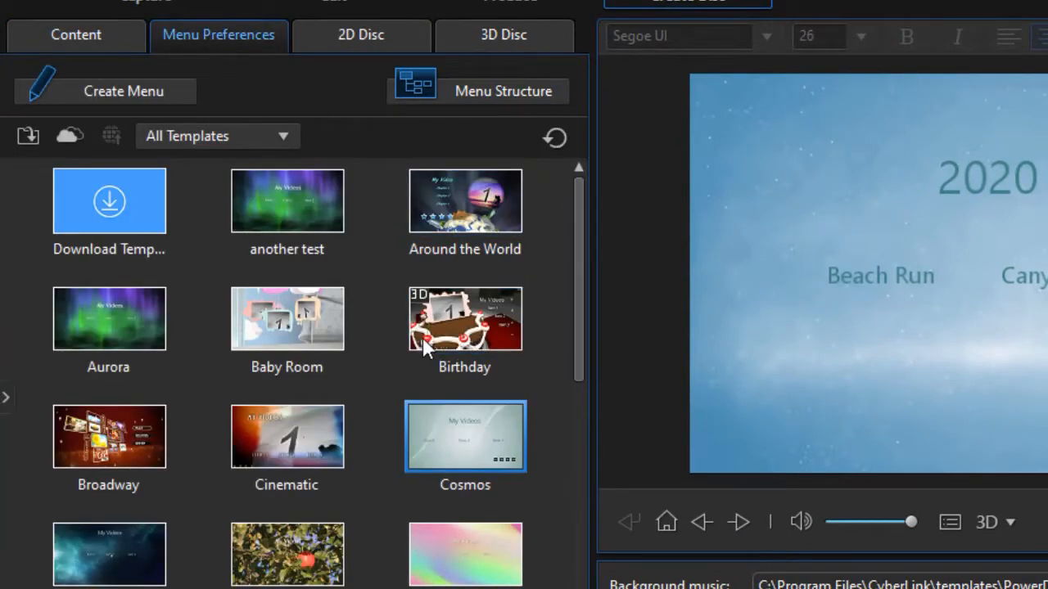
{"action": "mouse_move", "coordinate": [478, 459]}
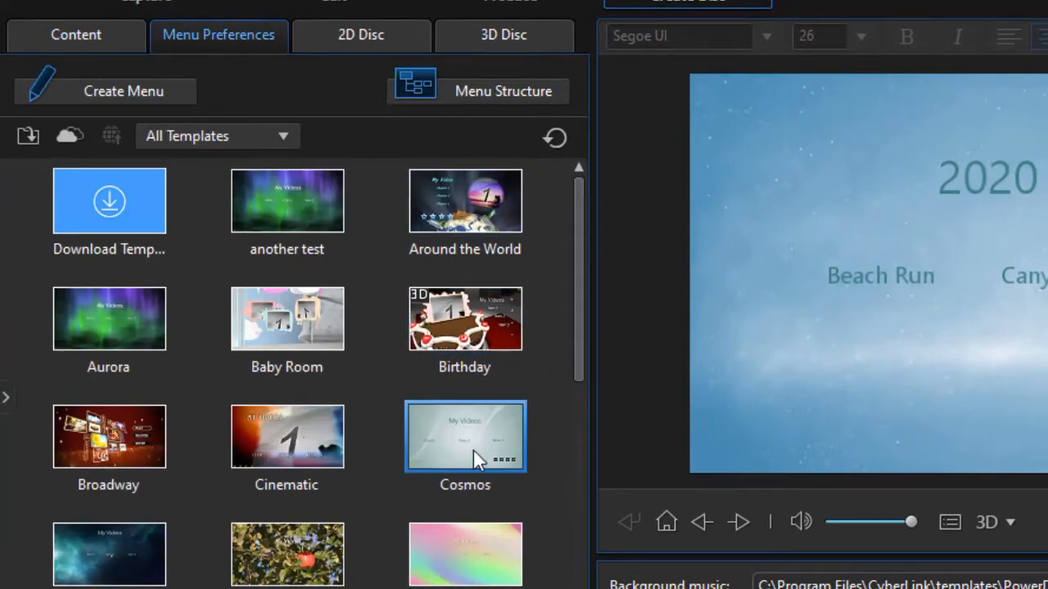
{"action": "mouse_move", "coordinate": [465, 434]}
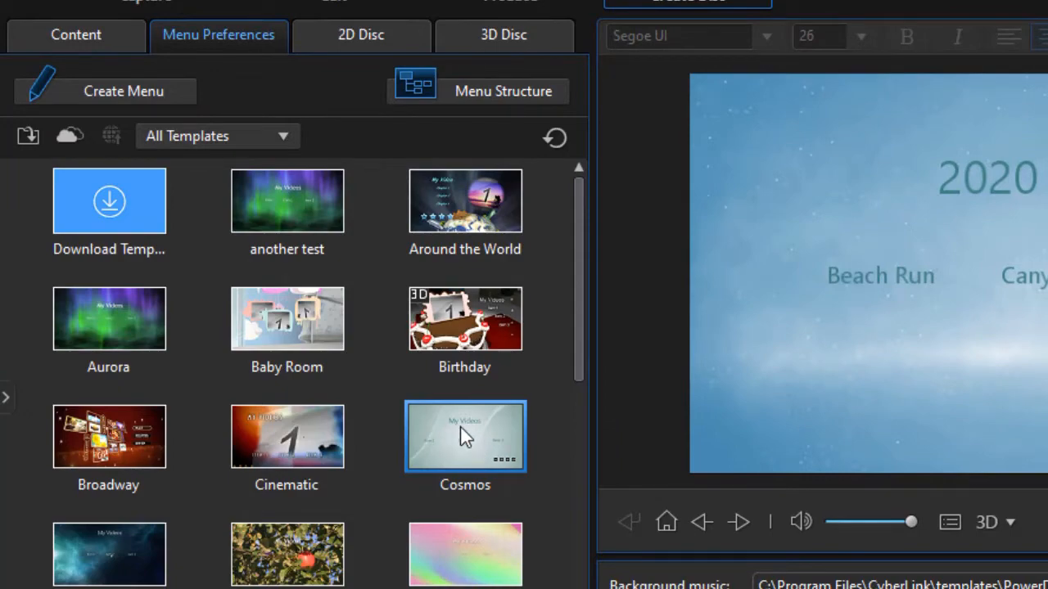
Modify the Cosmos template so it opens in the Menu Designer.
{"action": "right_click", "coordinate": [465, 435]}
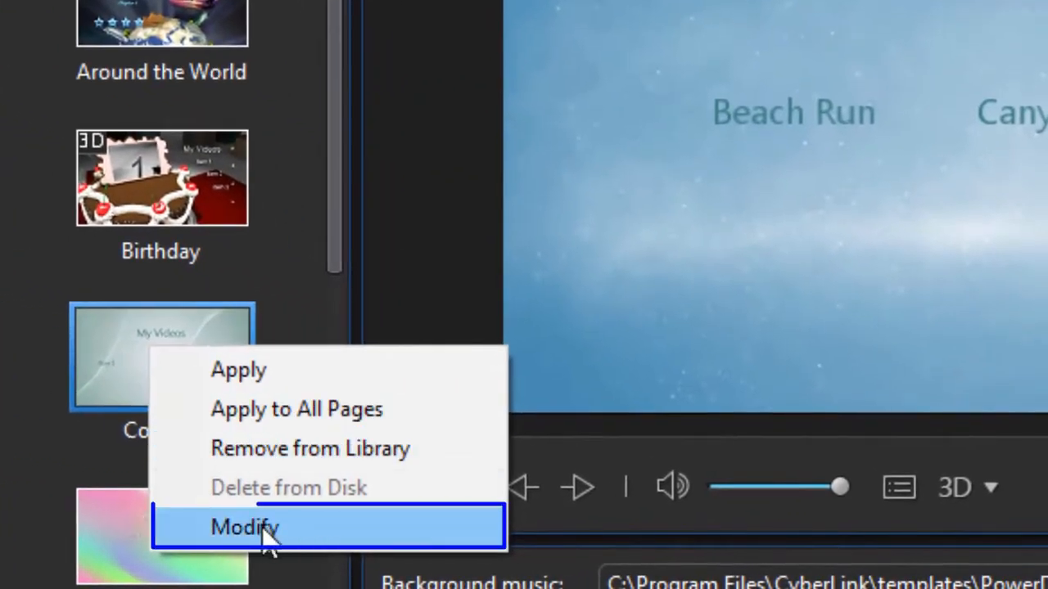
{"action": "left_click", "coordinate": [246, 527]}
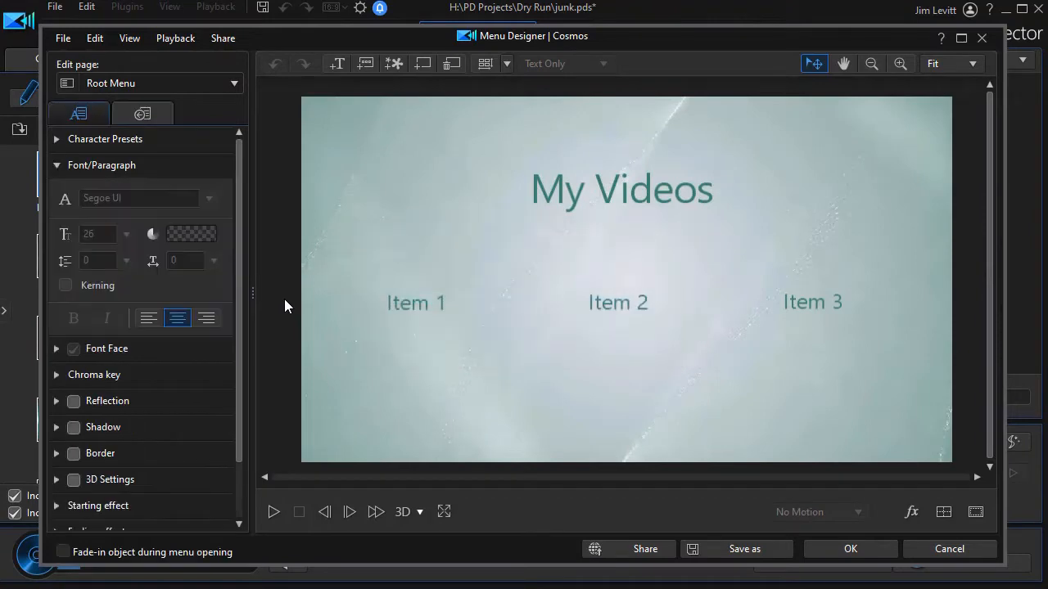
{"action": "mouse_move", "coordinate": [288, 298]}
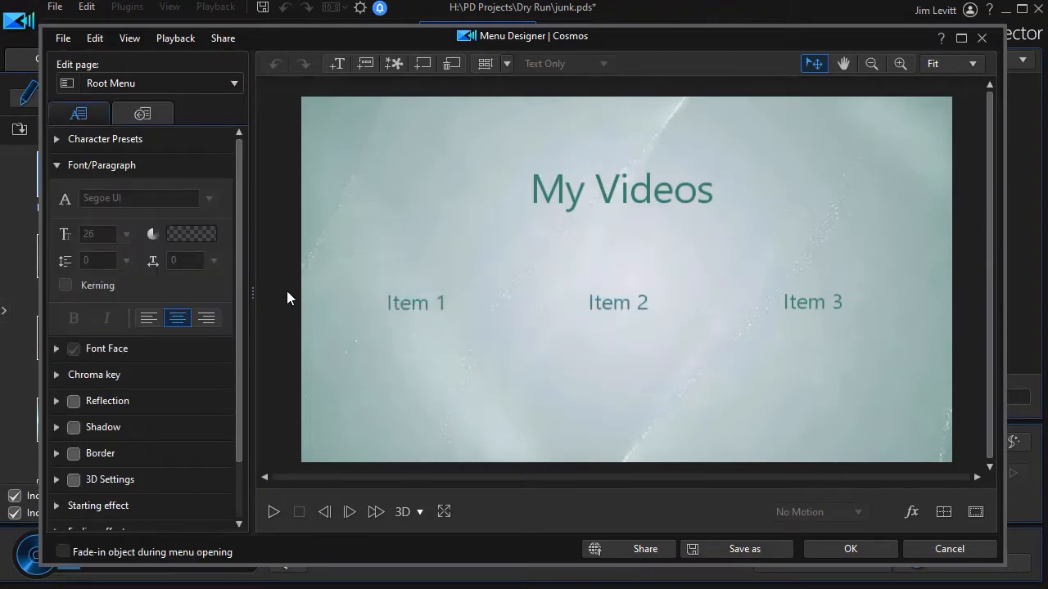
{"action": "mouse_move", "coordinate": [854, 292]}
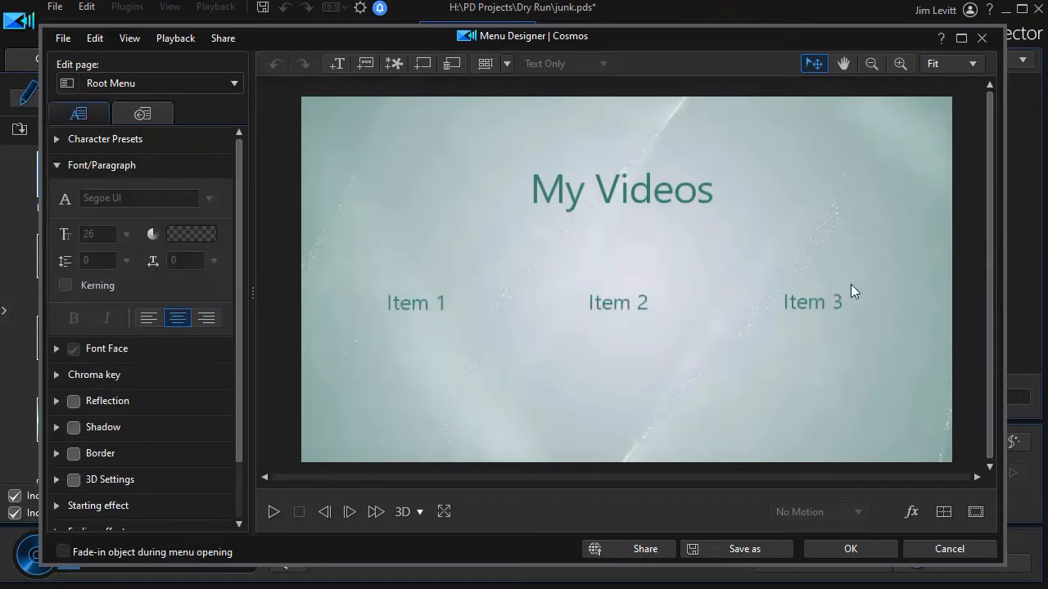
{"action": "mouse_move", "coordinate": [696, 318]}
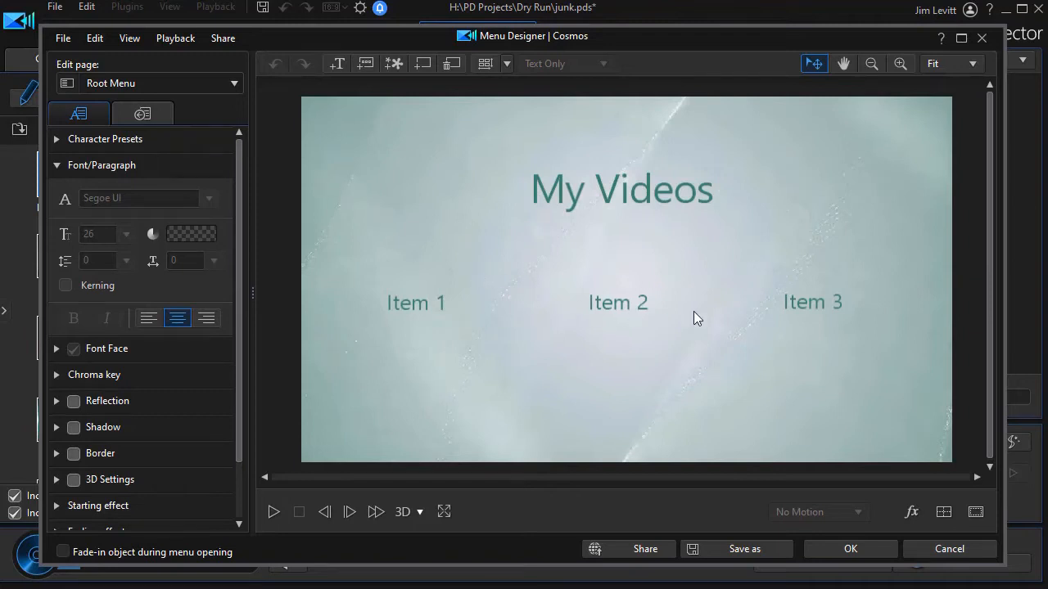
{"action": "mouse_move", "coordinate": [282, 265]}
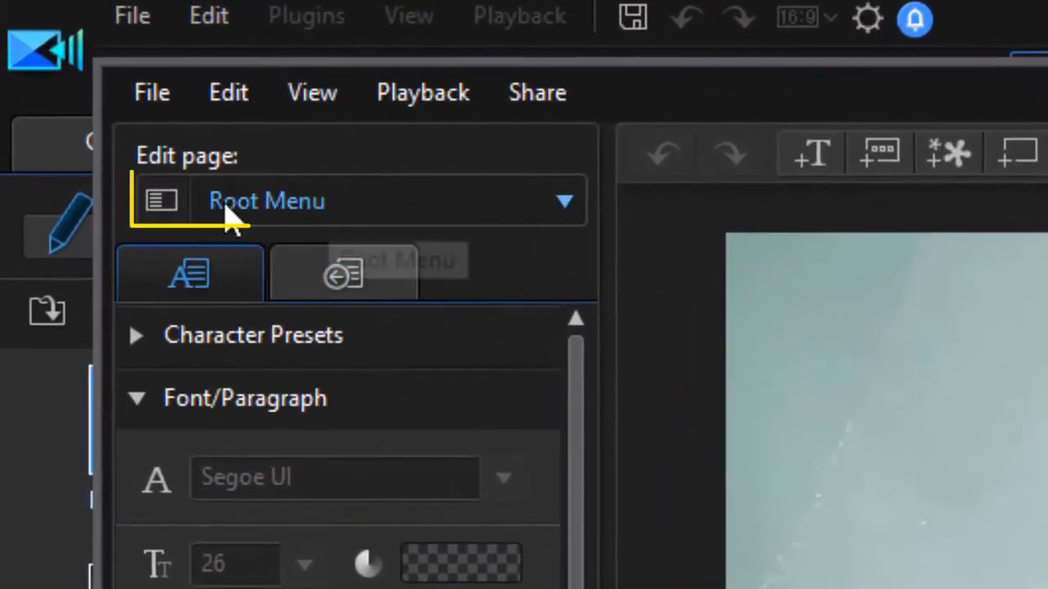
{"action": "mouse_move", "coordinate": [442, 233]}
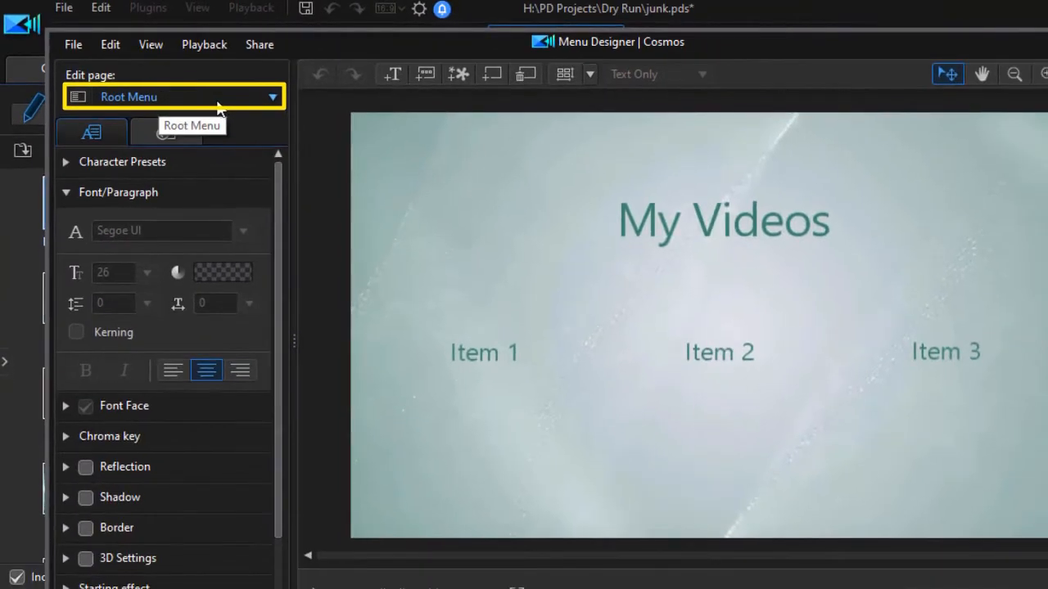
{"action": "mouse_move", "coordinate": [275, 115]}
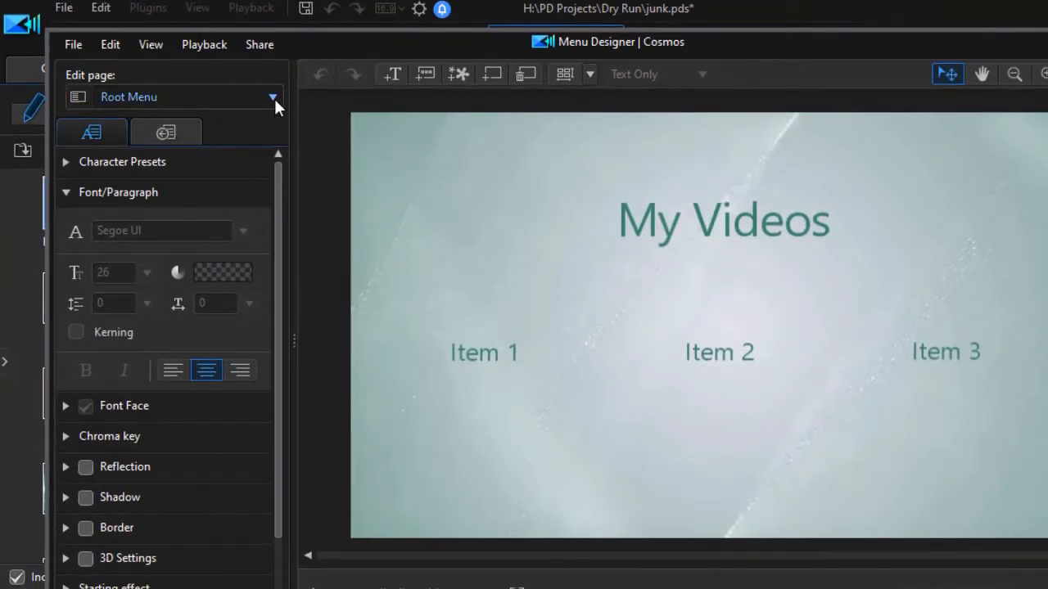
Choose Titles/Chapters Menu as the page being edited.
{"action": "left_click", "coordinate": [271, 97]}
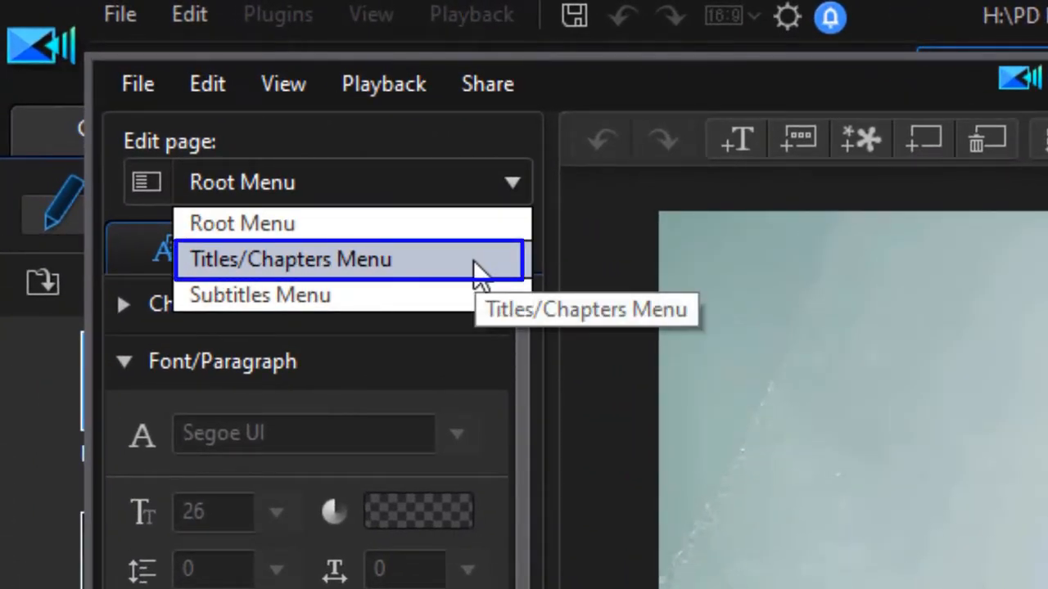
{"action": "left_click", "coordinate": [290, 258]}
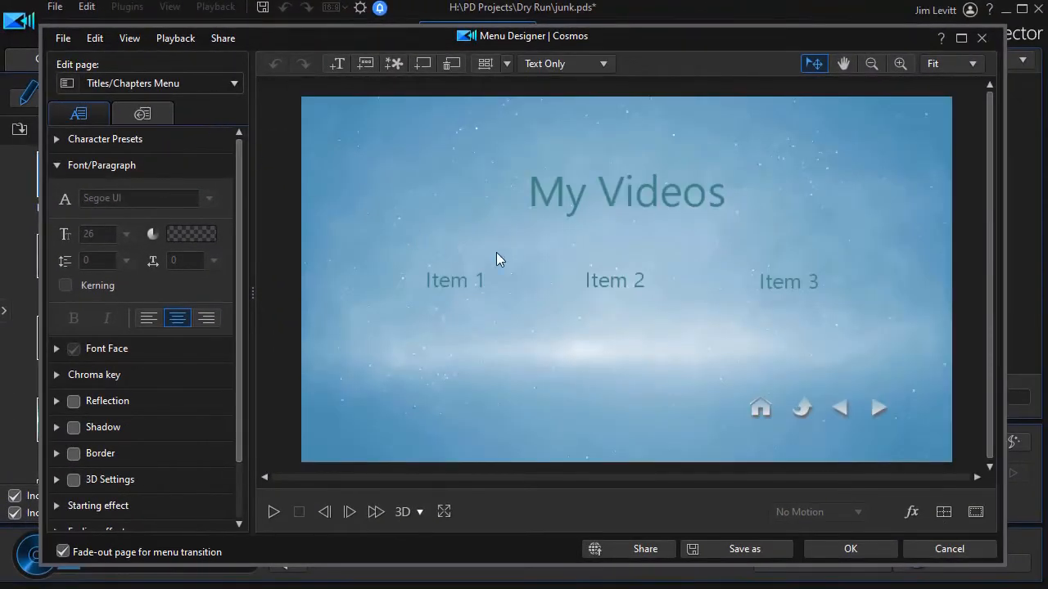
{"action": "mouse_move", "coordinate": [402, 285]}
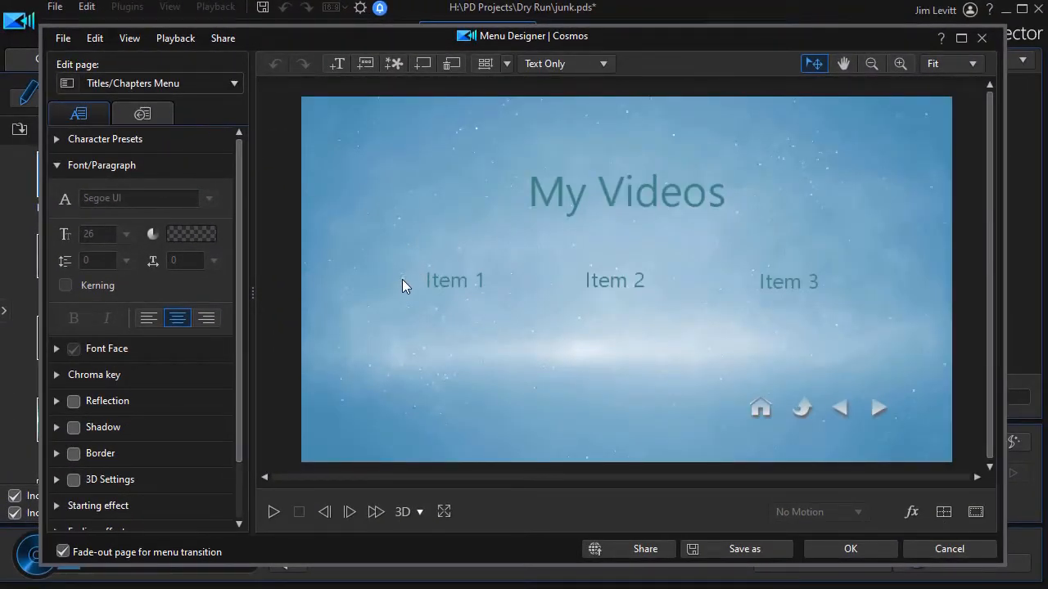
{"action": "mouse_move", "coordinate": [449, 263]}
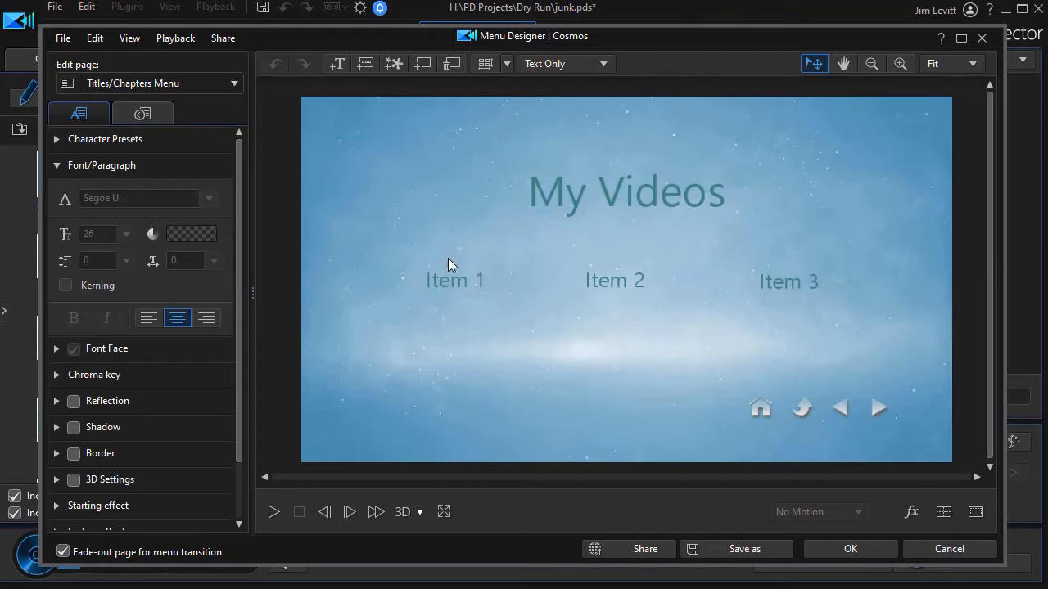
{"action": "mouse_move", "coordinate": [478, 296]}
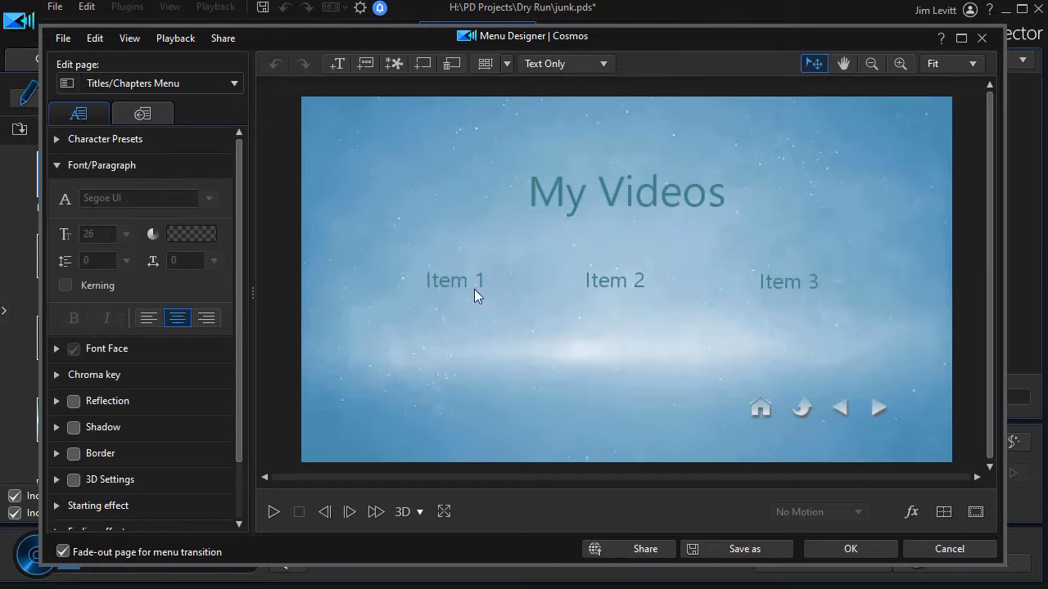
{"action": "mouse_move", "coordinate": [468, 294]}
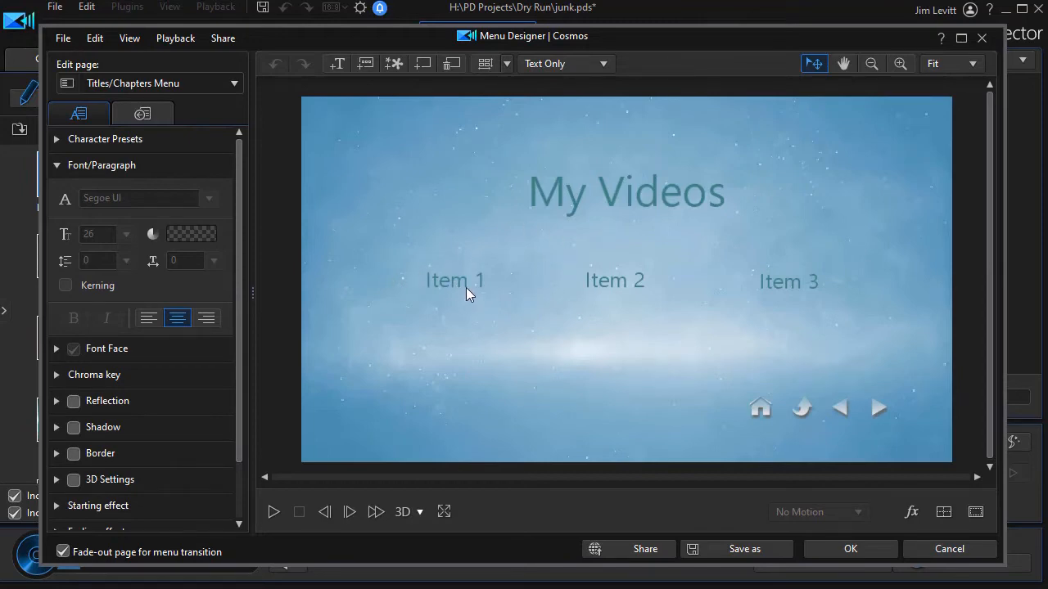
{"action": "mouse_move", "coordinate": [576, 317]}
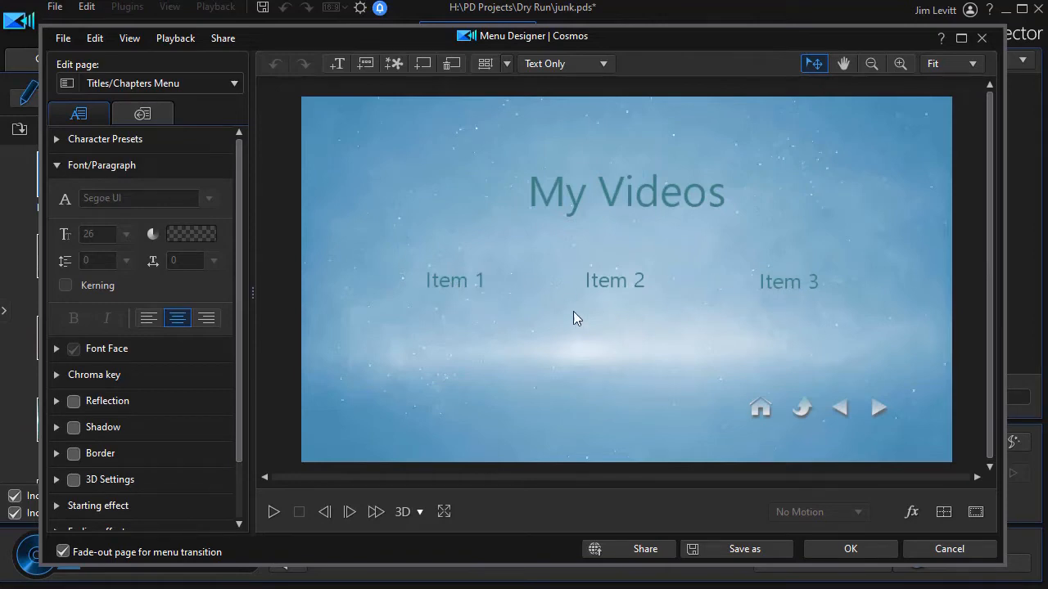
{"action": "mouse_move", "coordinate": [429, 303]}
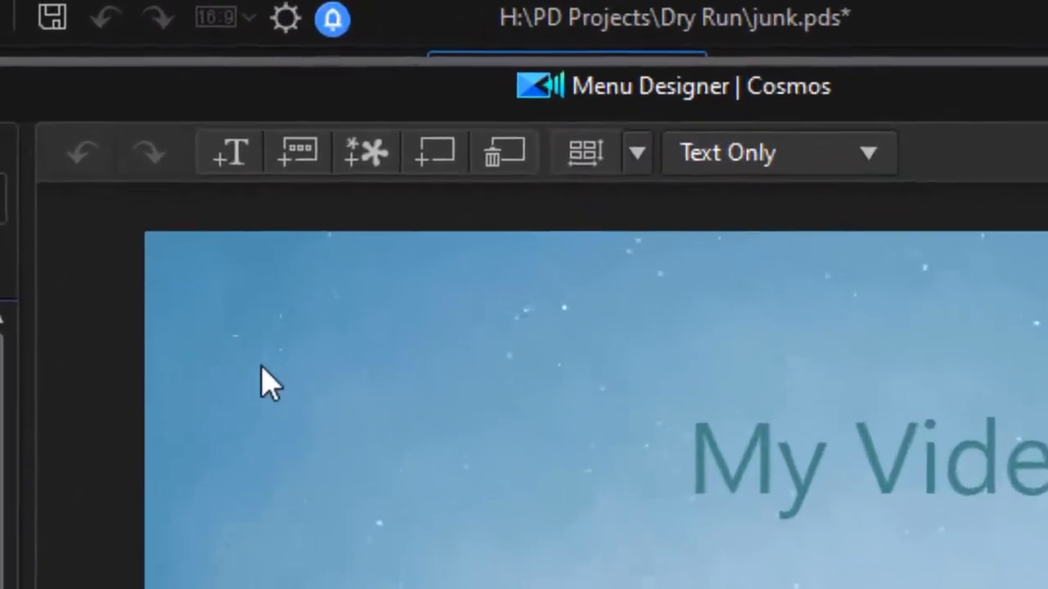
{"action": "mouse_move", "coordinate": [291, 160]}
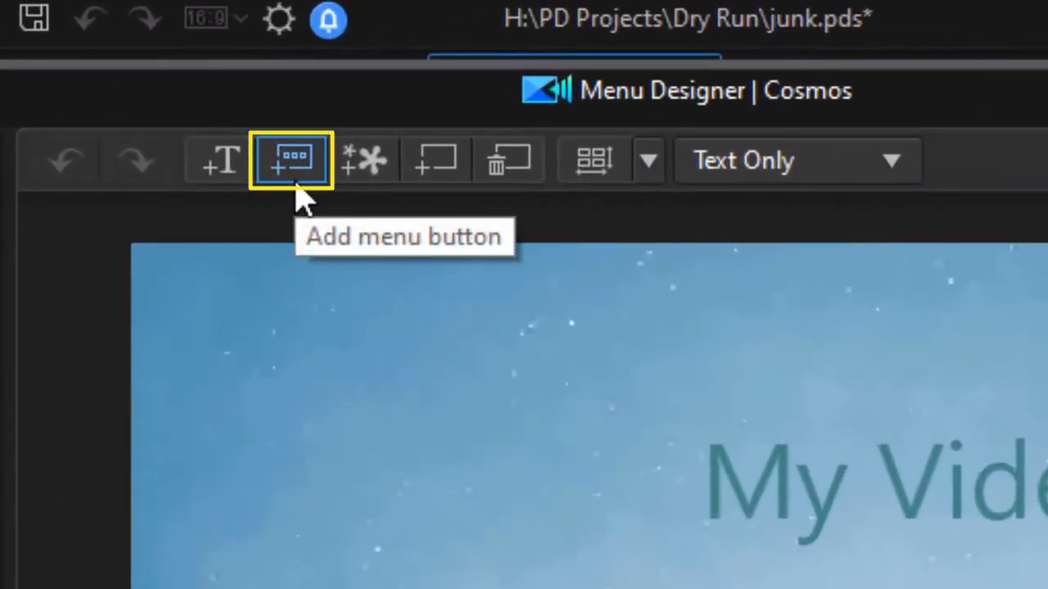
Add Items 4, 5 and 6 and place them in a row below Items 1, 2 and 3.
{"action": "left_click", "coordinate": [291, 161]}
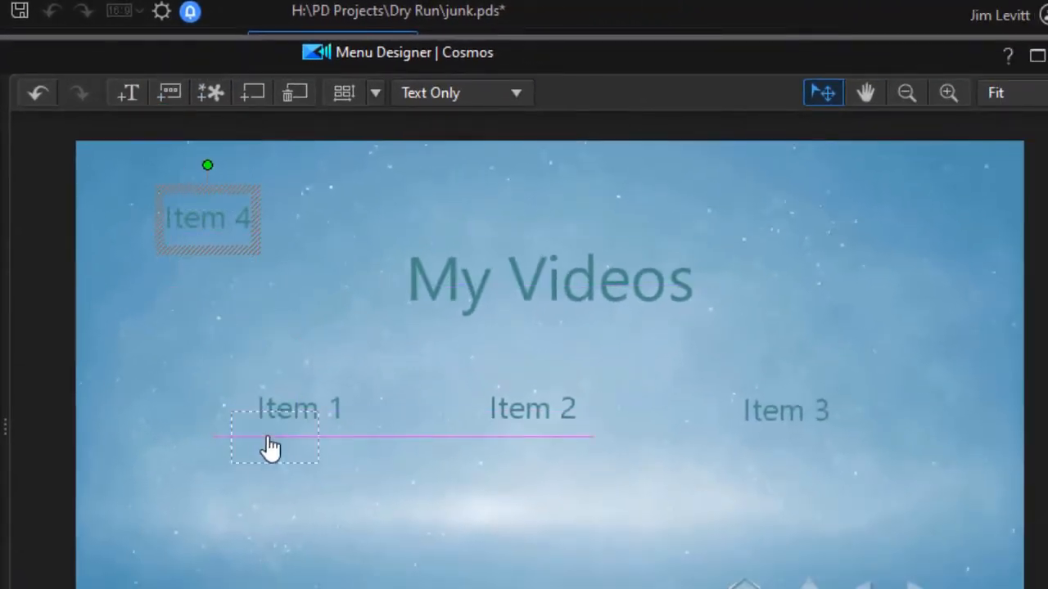
{"action": "left_click_drag", "start_coordinate": [206, 216], "coordinate": [301, 458]}
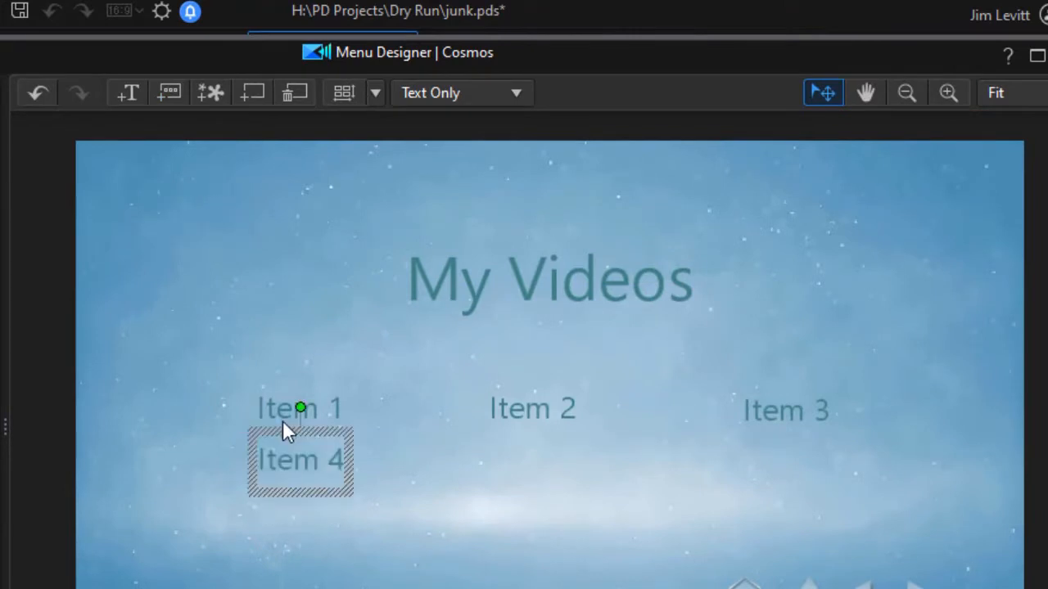
{"action": "left_click_drag", "start_coordinate": [301, 462], "coordinate": [208, 216]}
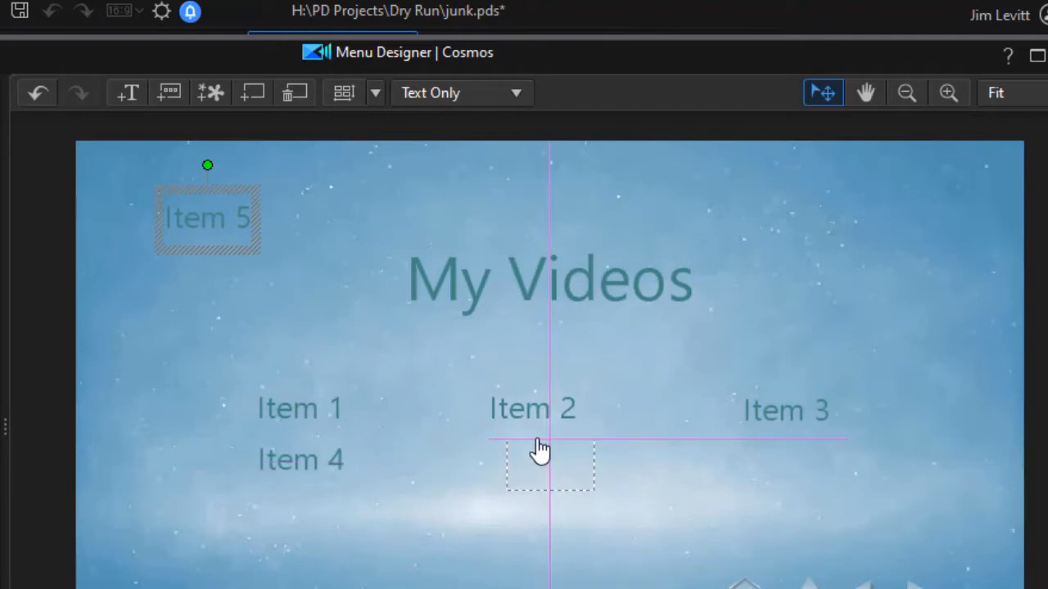
{"action": "left_click_drag", "start_coordinate": [206, 219], "coordinate": [532, 460]}
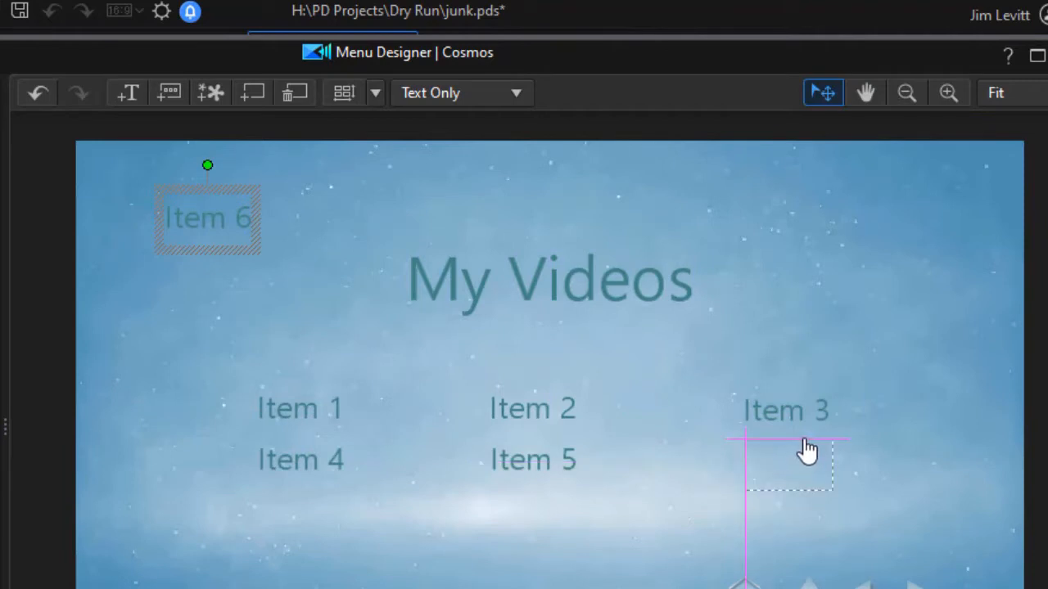
{"action": "left_click_drag", "start_coordinate": [206, 218], "coordinate": [788, 462]}
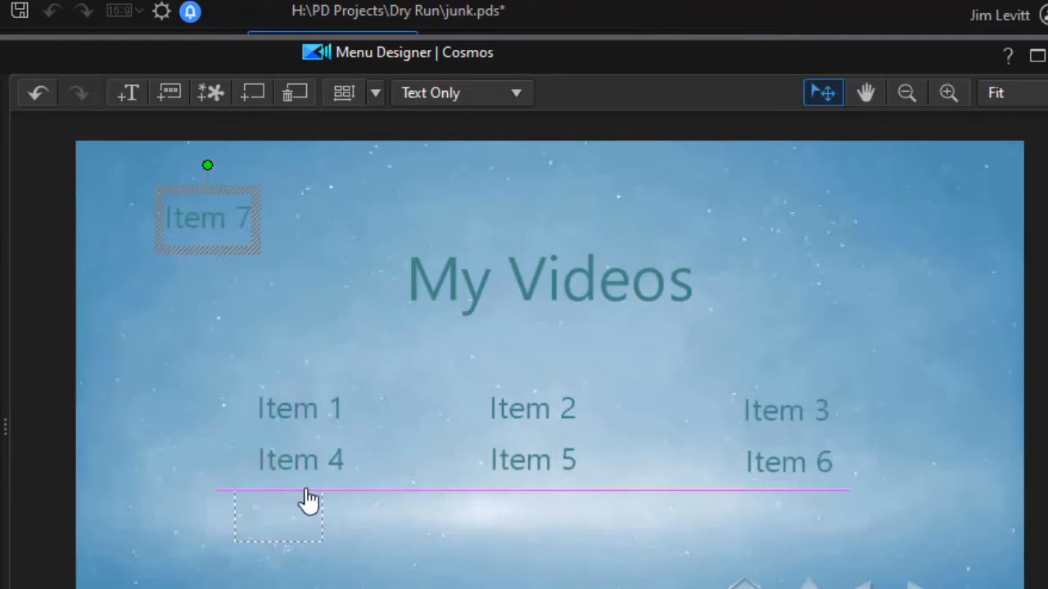
Add Items 7 and 8 in a third row below Items 4 and 5.
{"action": "left_click_drag", "start_coordinate": [206, 218], "coordinate": [301, 514]}
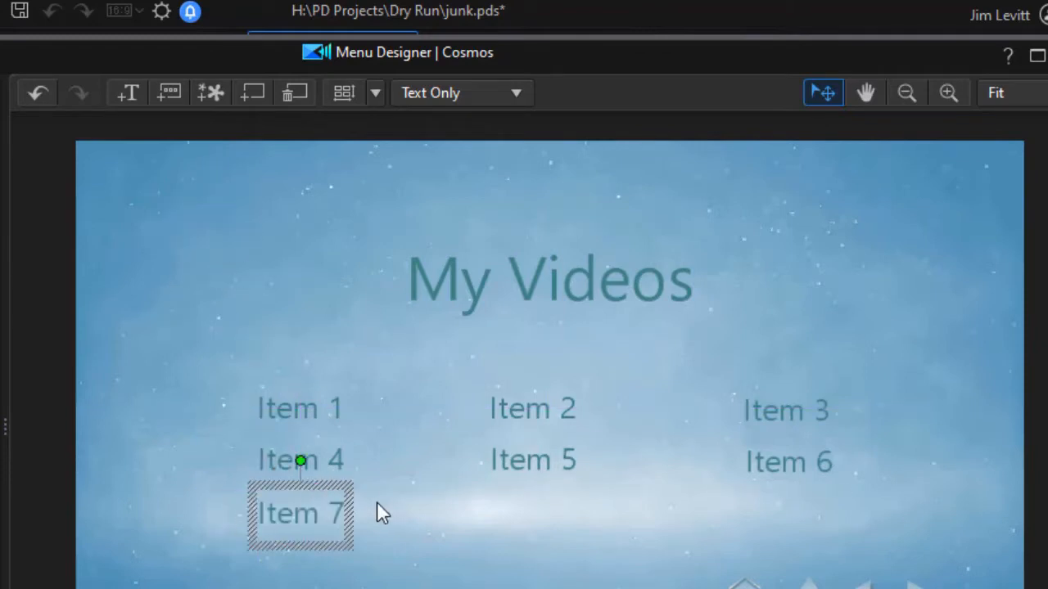
{"action": "mouse_move", "coordinate": [216, 216]}
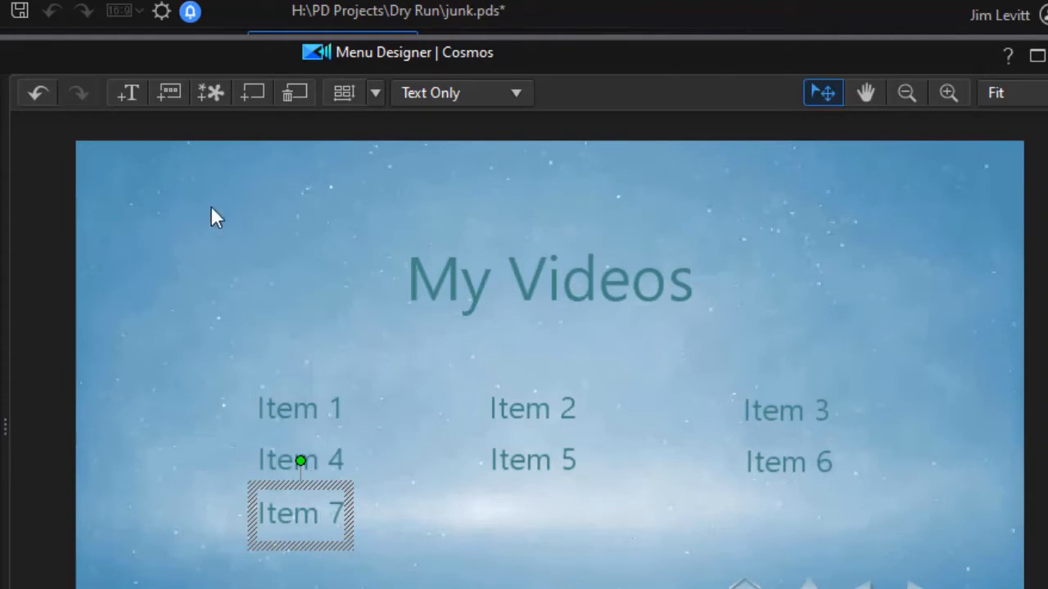
{"action": "left_click_drag", "start_coordinate": [302, 514], "coordinate": [207, 219]}
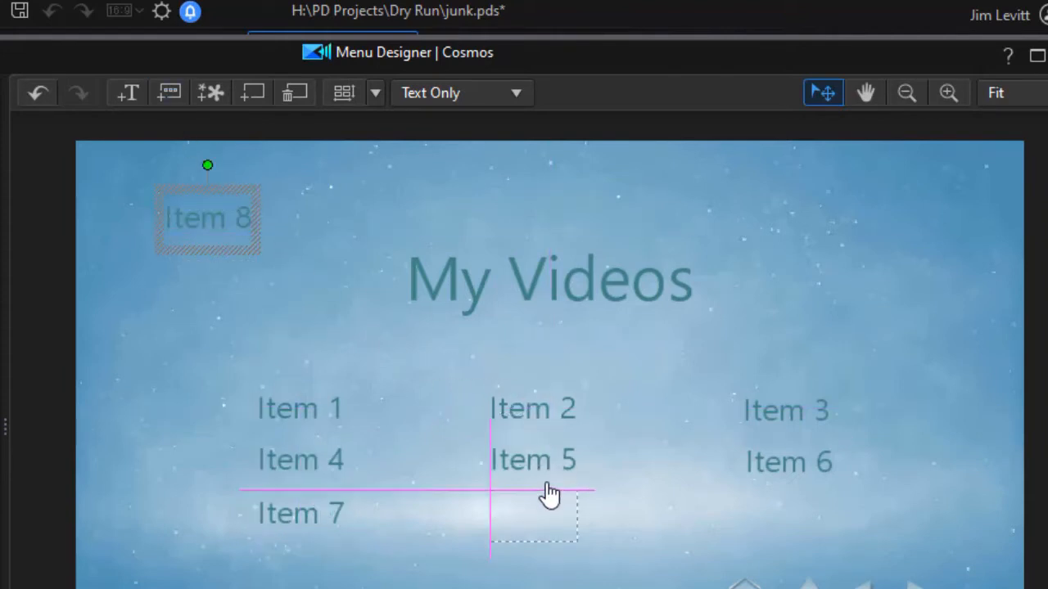
{"action": "left_click_drag", "start_coordinate": [206, 218], "coordinate": [534, 514]}
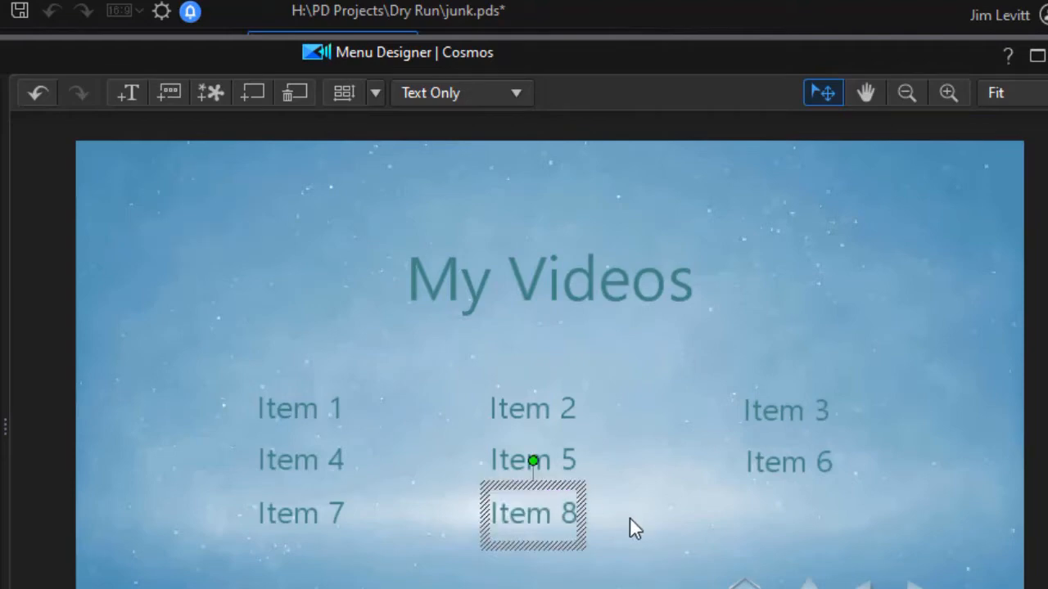
{"action": "mouse_move", "coordinate": [293, 476]}
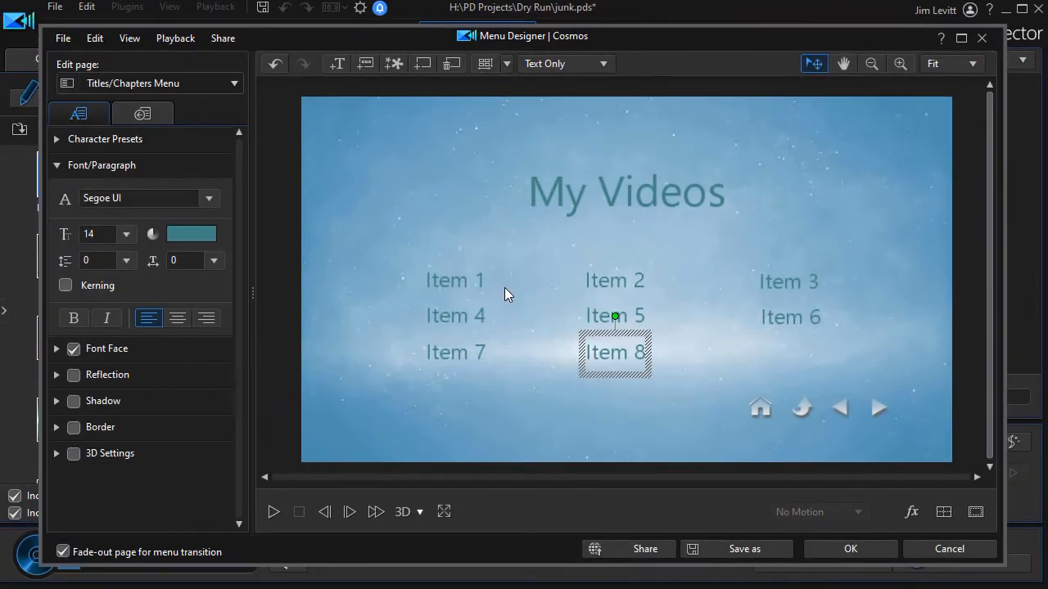
{"action": "mouse_move", "coordinate": [505, 265]}
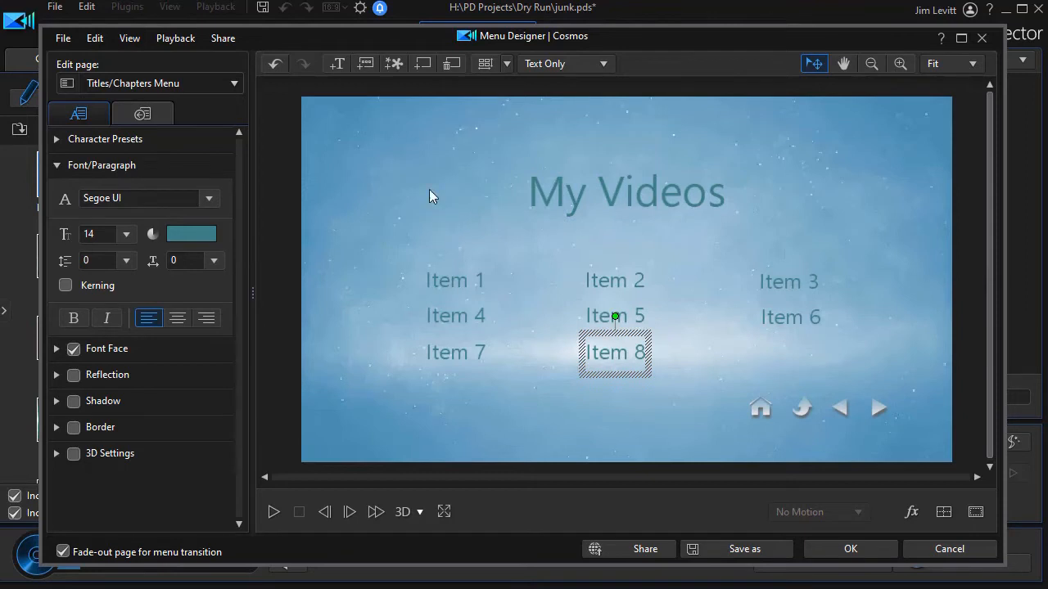
{"action": "mouse_move", "coordinate": [465, 232]}
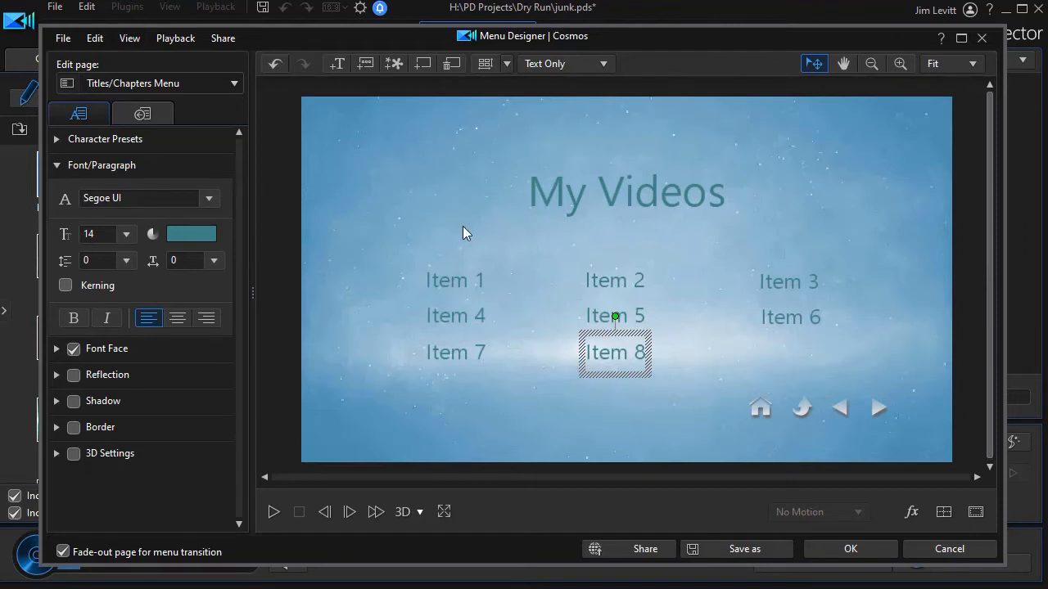
{"action": "mouse_move", "coordinate": [576, 353]}
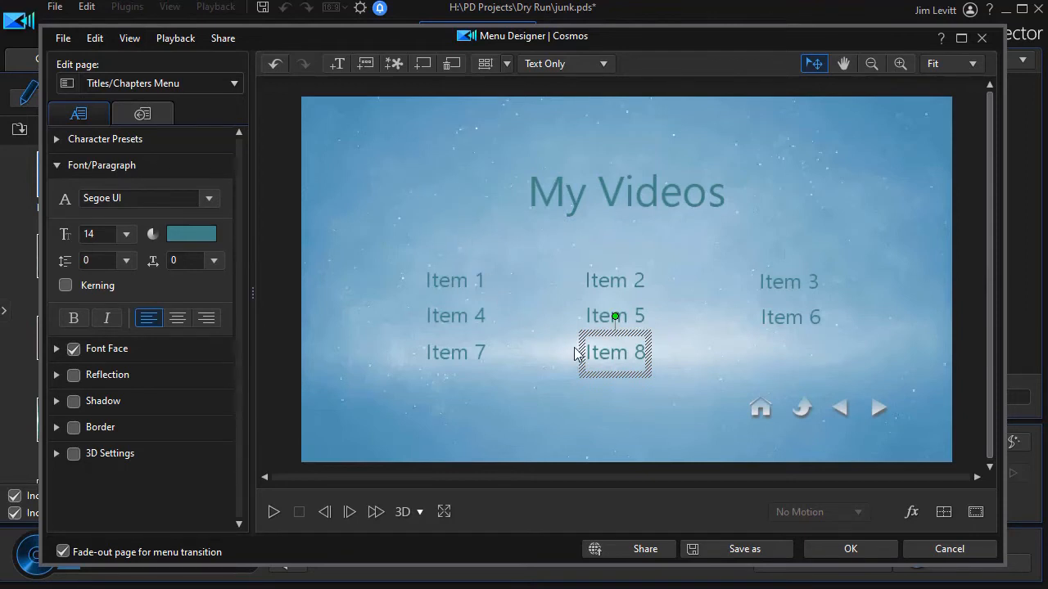
{"action": "mouse_move", "coordinate": [604, 363]}
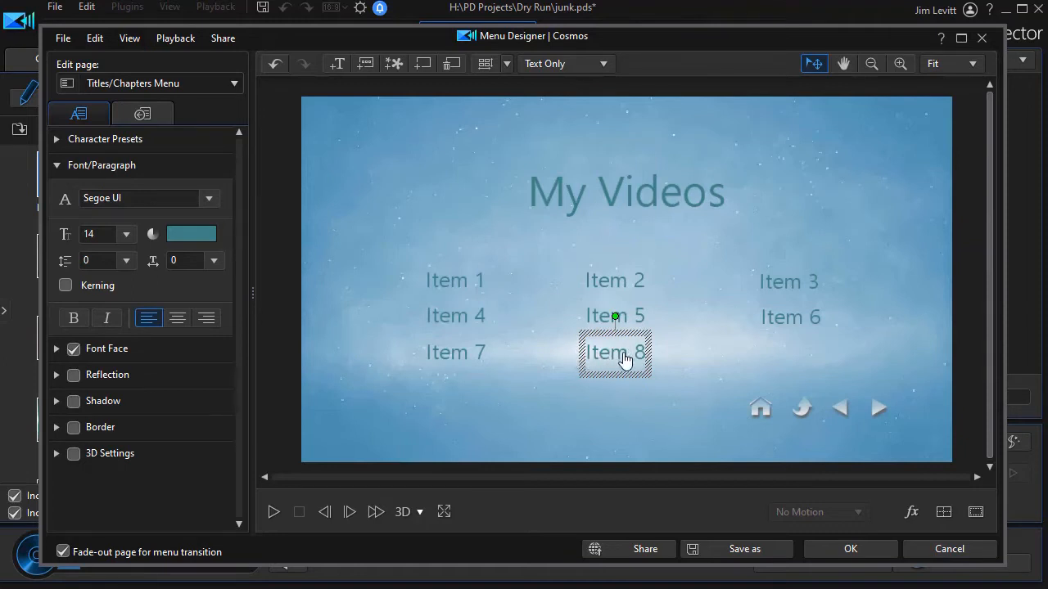
{"action": "mouse_move", "coordinate": [710, 413]}
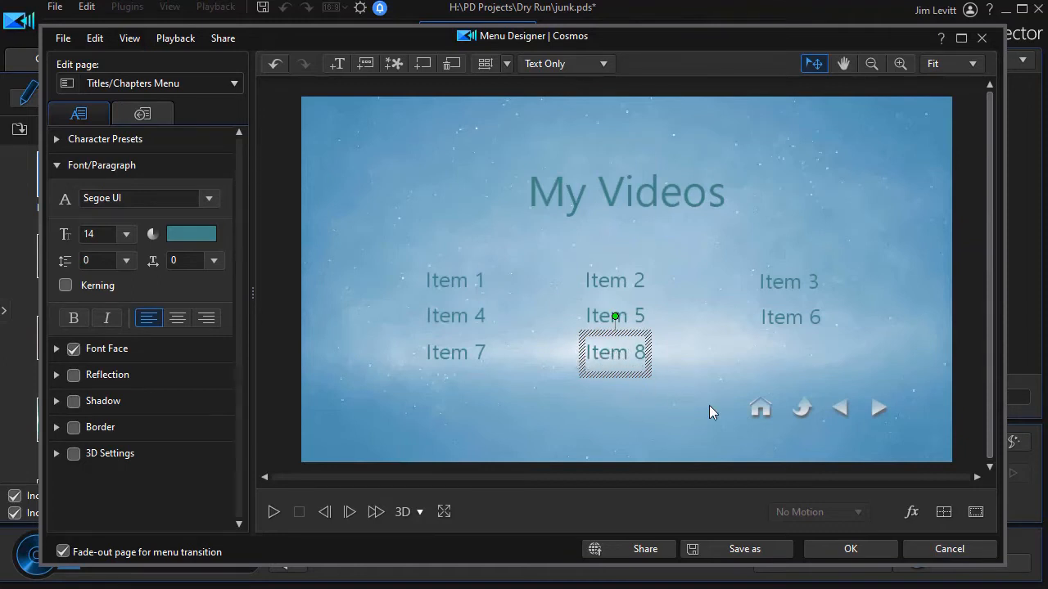
{"action": "mouse_move", "coordinate": [851, 548]}
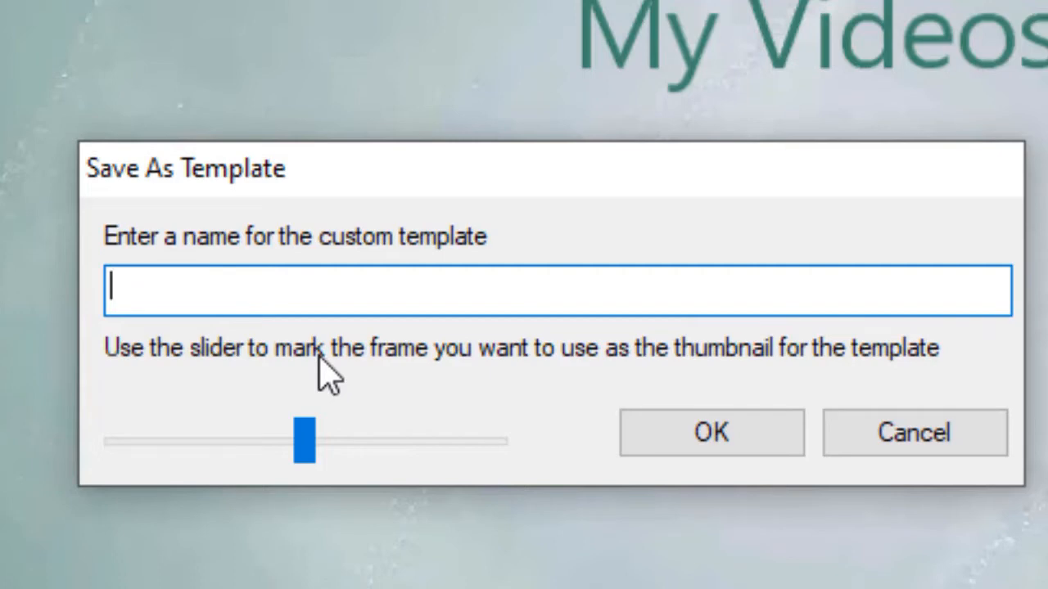
Name the template 'a first test' and confirm the save.
{"action": "type", "text": "a"}
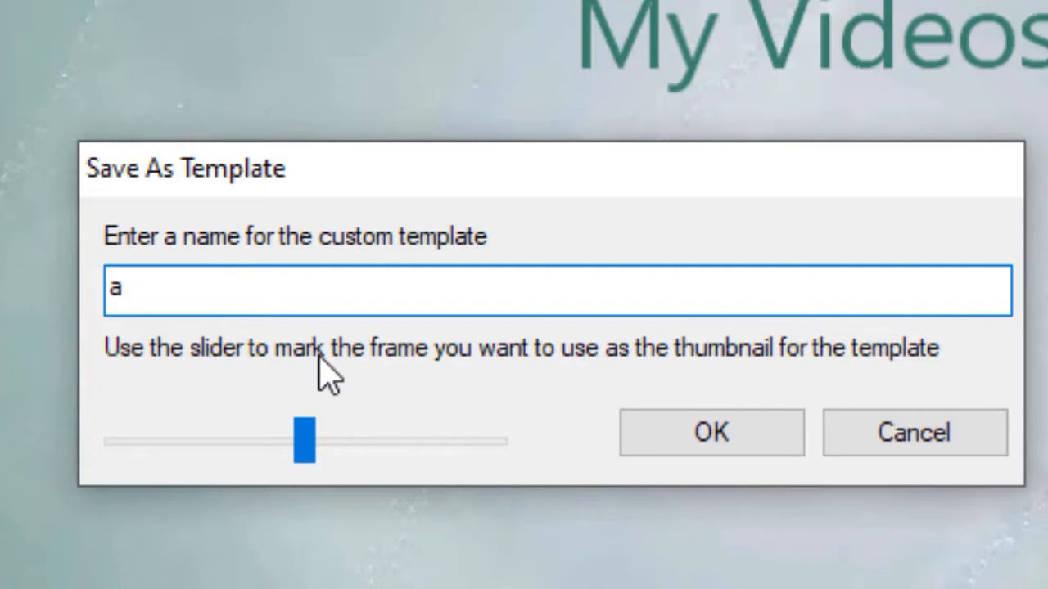
{"action": "type", "text": "first test"}
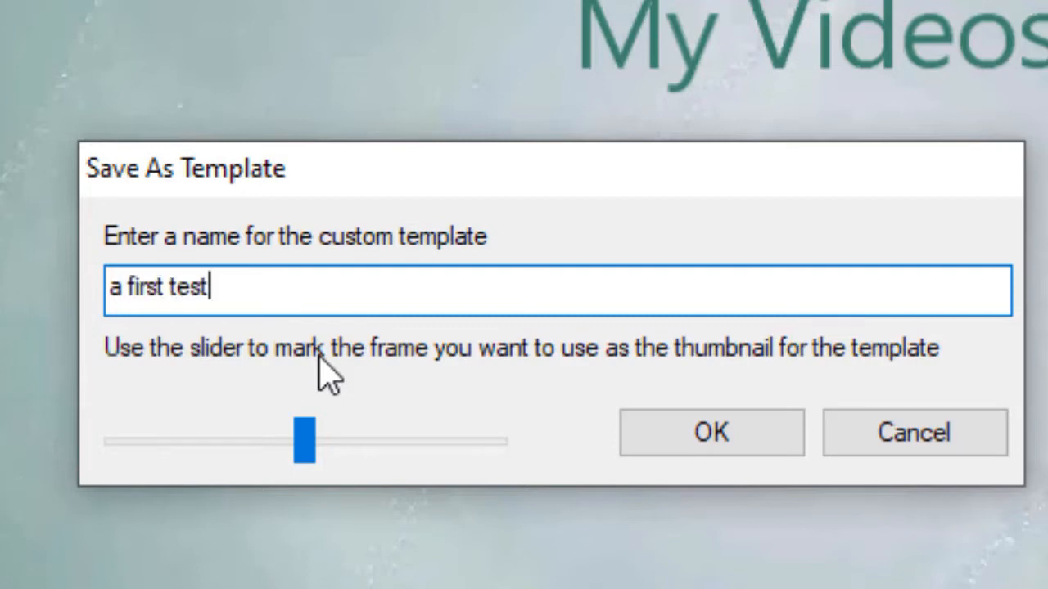
{"action": "left_click", "coordinate": [711, 432]}
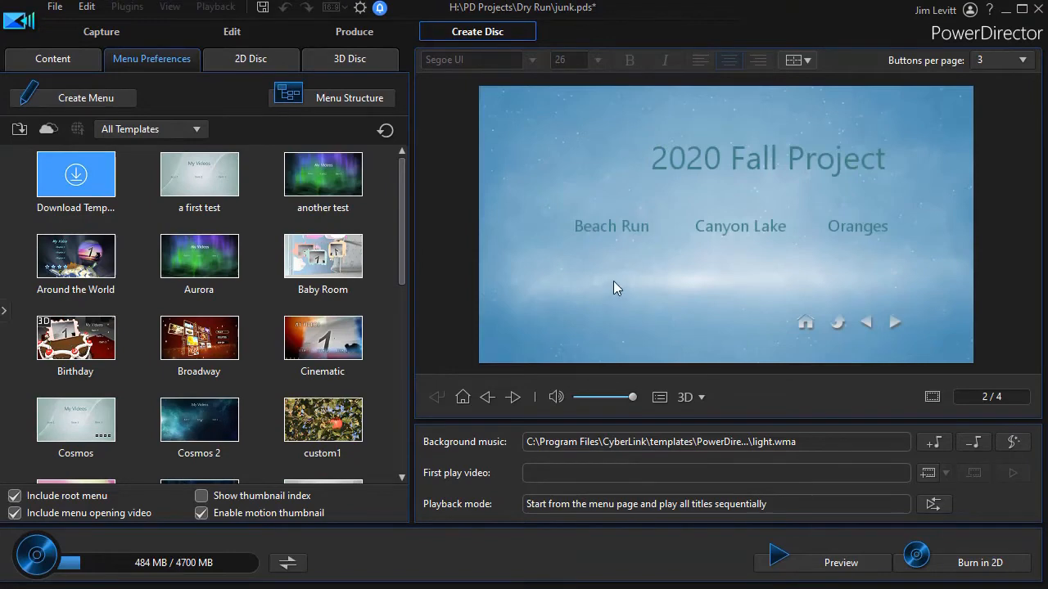
{"action": "mouse_move", "coordinate": [720, 275]}
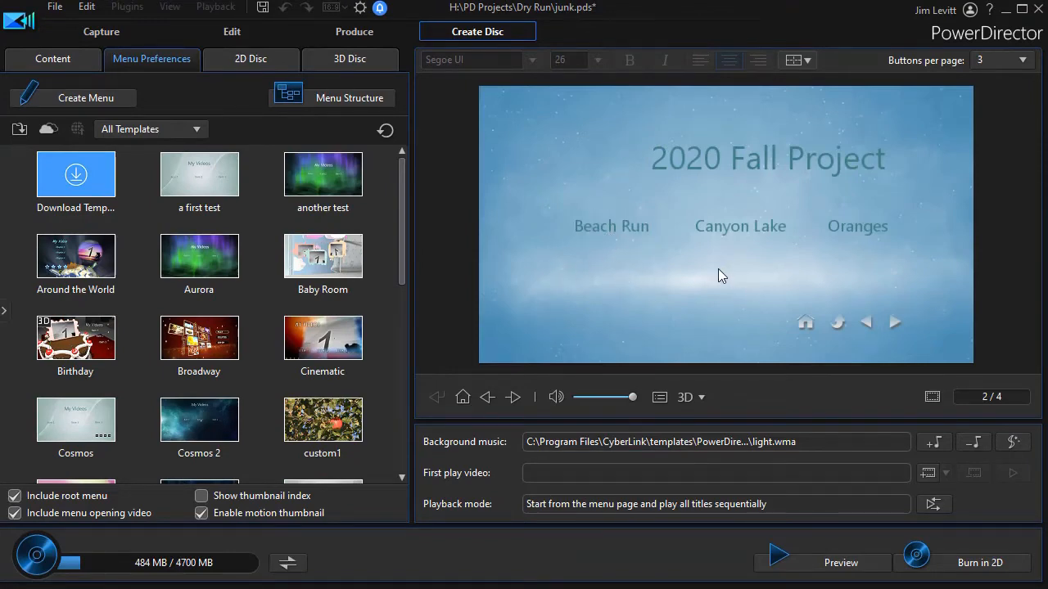
{"action": "mouse_move", "coordinate": [418, 293]}
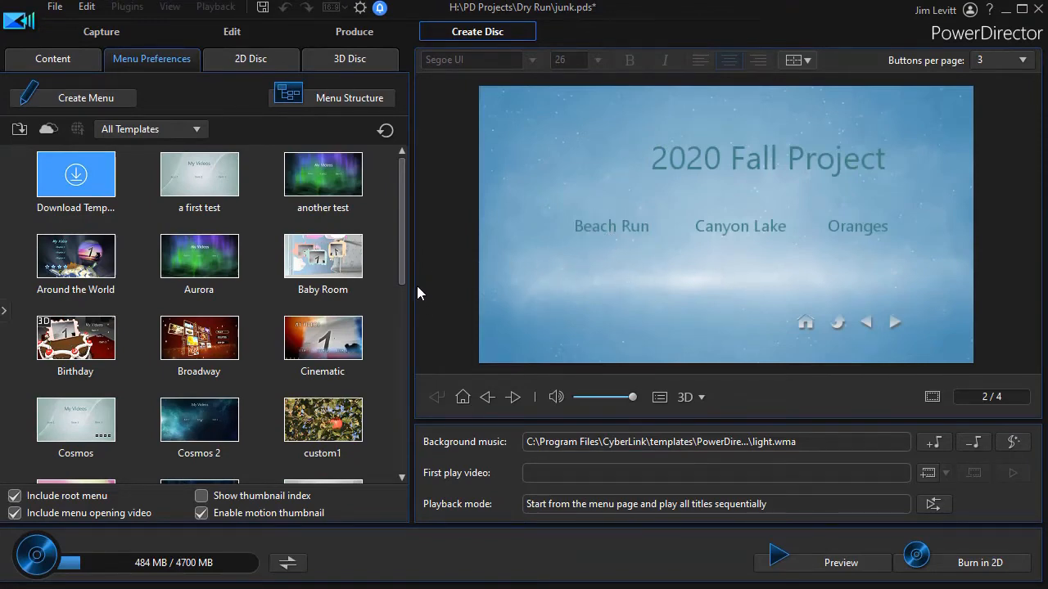
Apply the 'a first test' template to all menu pages, fitting eight titles per page.
{"action": "scroll", "scroll_direction": "down", "scroll_amount": 3}
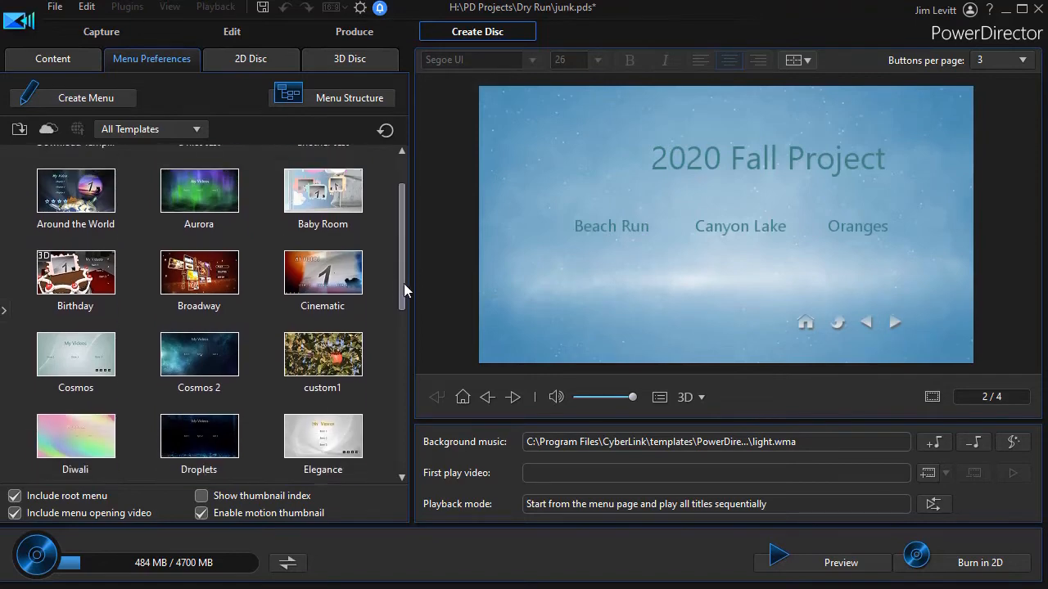
{"action": "scroll", "scroll_direction": "up", "scroll_amount": 3}
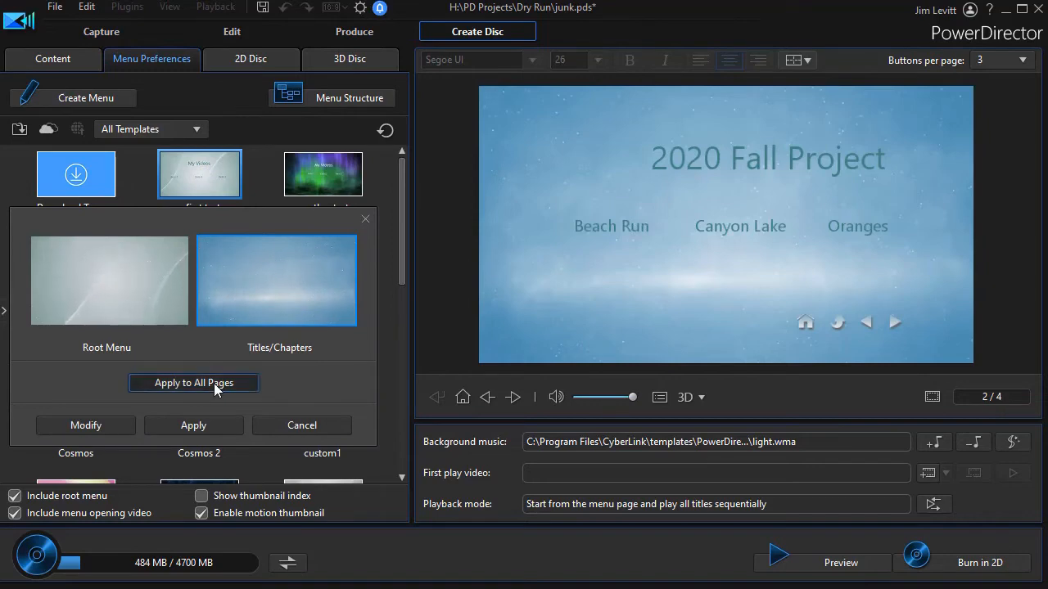
{"action": "left_click", "coordinate": [193, 383]}
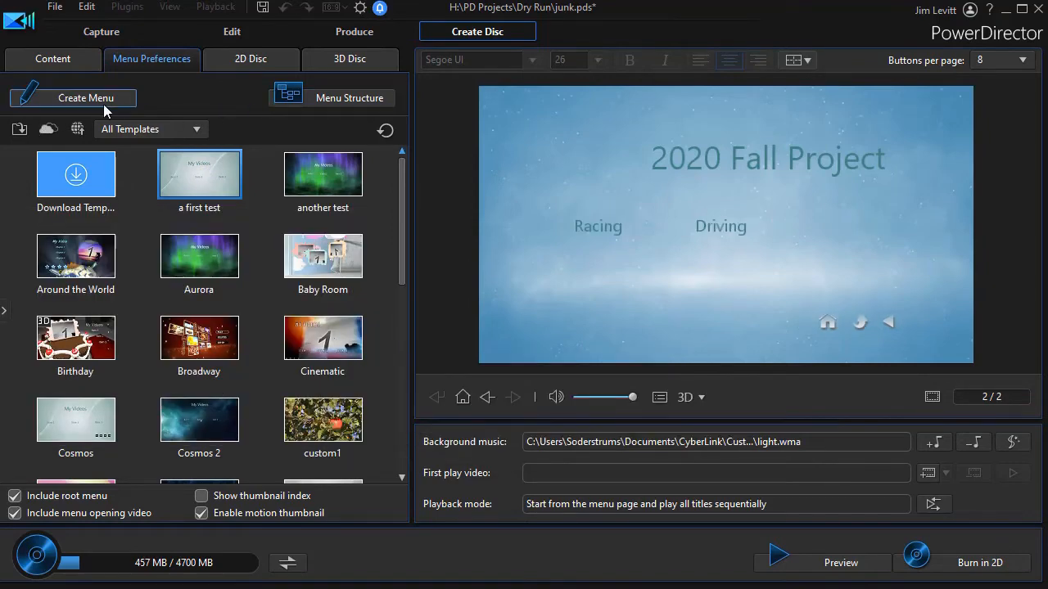
{"action": "mouse_move", "coordinate": [349, 98]}
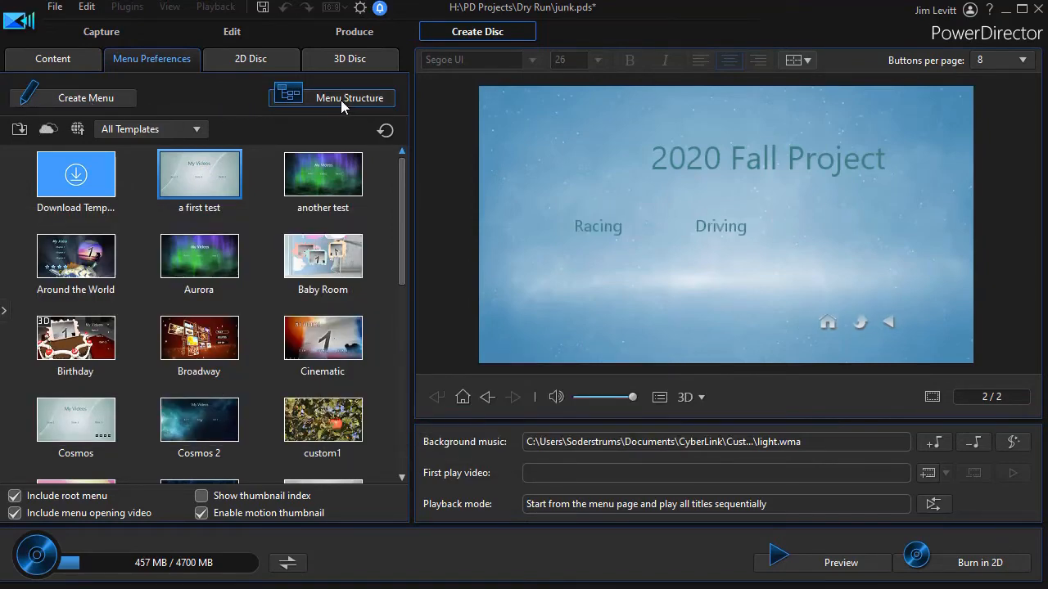
Show the menu structure tree and preview the first page's eight chapters, Drive through Rafting.
{"action": "left_click", "coordinate": [348, 98]}
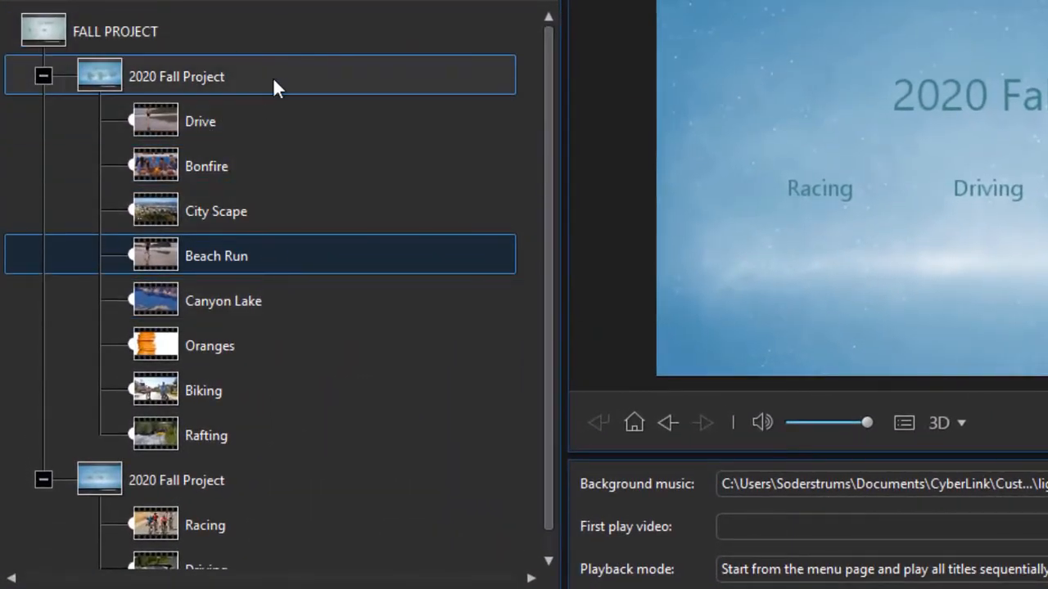
{"action": "mouse_move", "coordinate": [317, 93]}
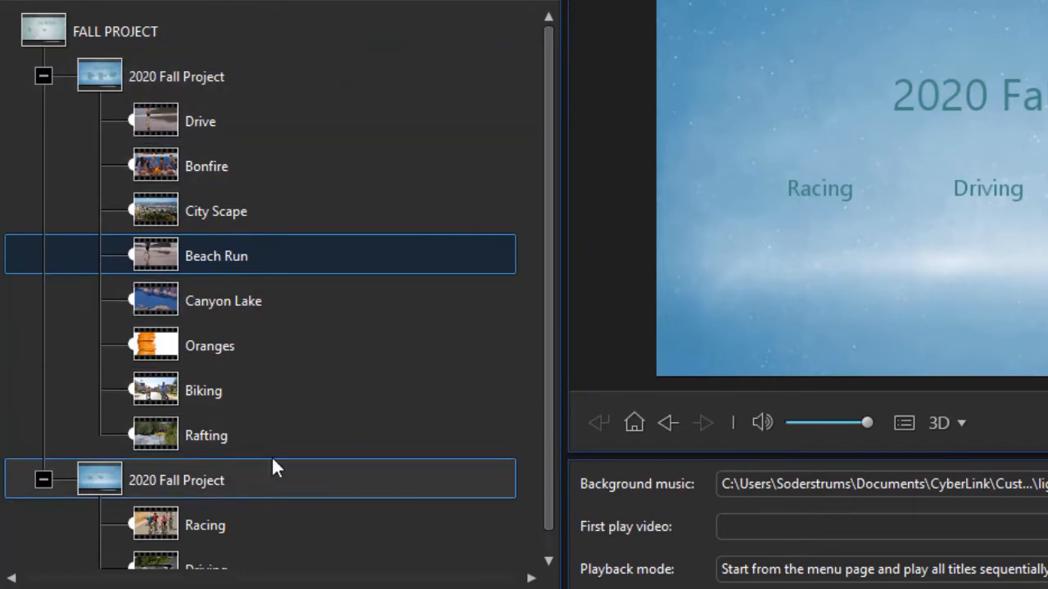
{"action": "left_click", "coordinate": [176, 77]}
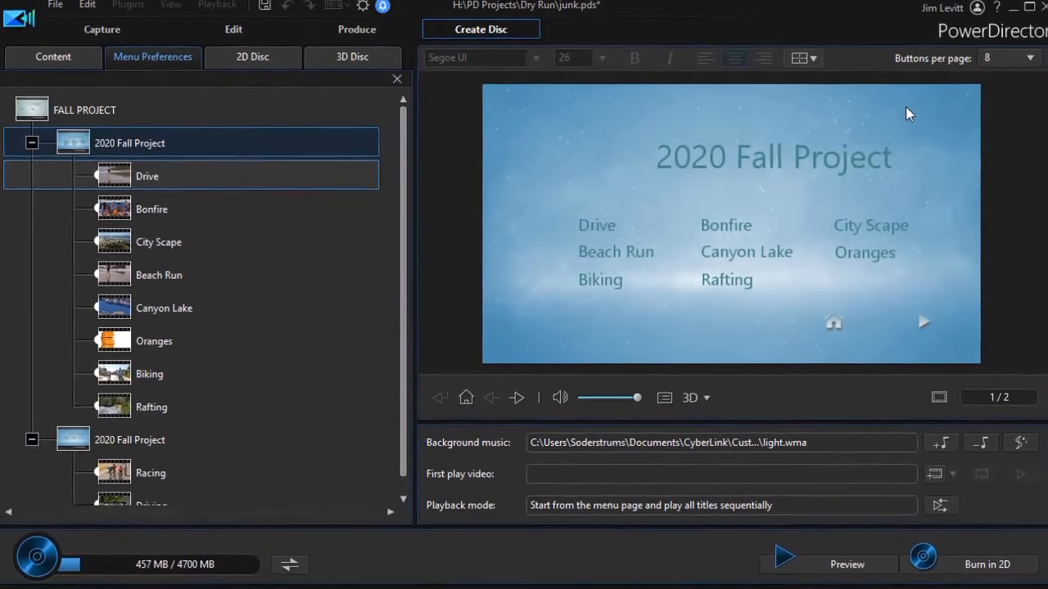
Keep eight buttons per page and check the chapter pages in the tree.
{"action": "left_click", "coordinate": [1021, 59]}
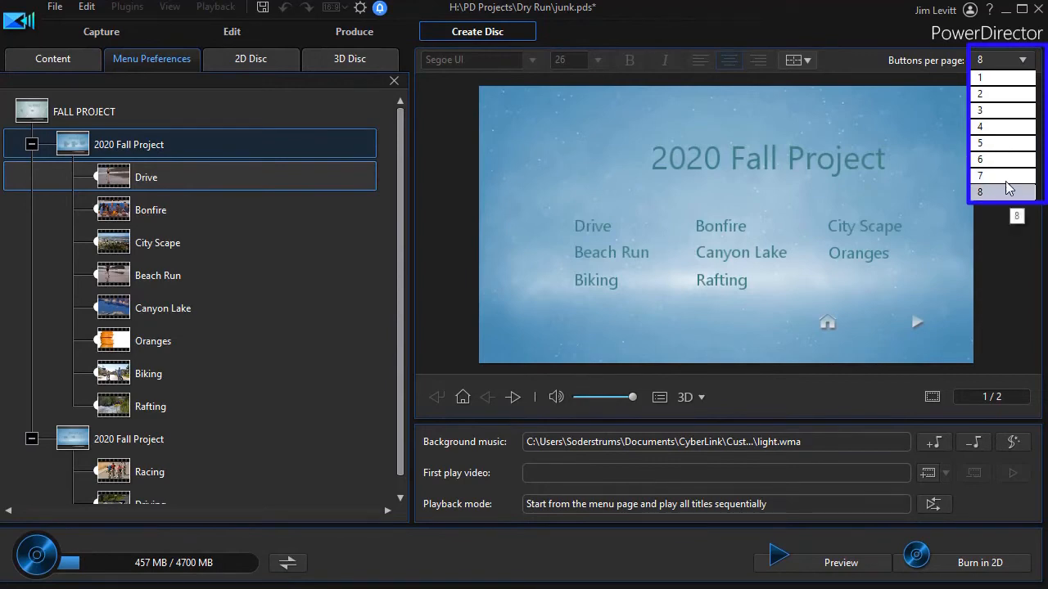
{"action": "left_click", "coordinate": [979, 191]}
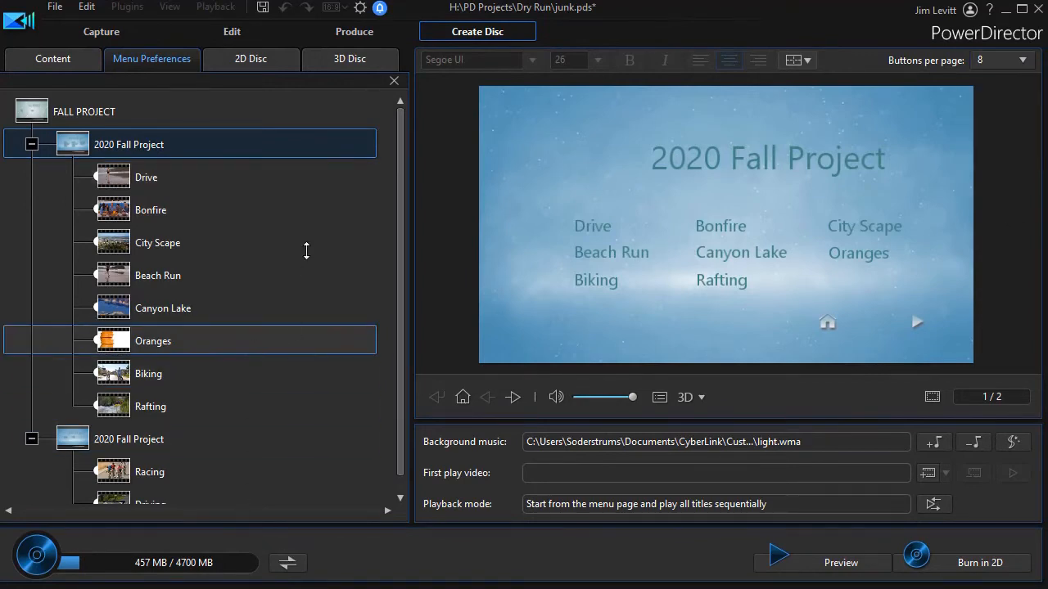
{"action": "left_click", "coordinate": [151, 209]}
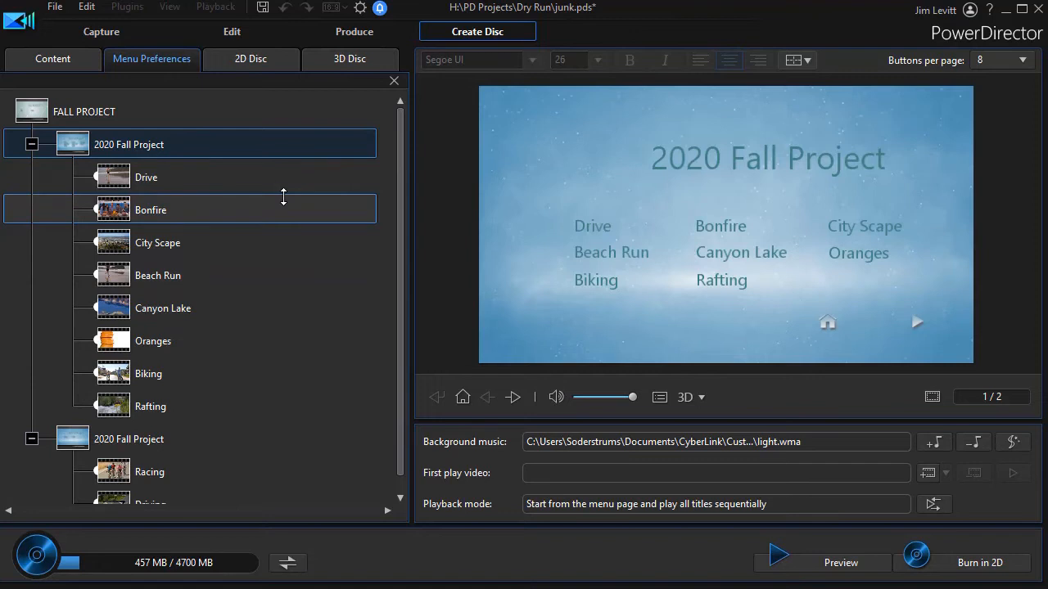
{"action": "left_click", "coordinate": [164, 308]}
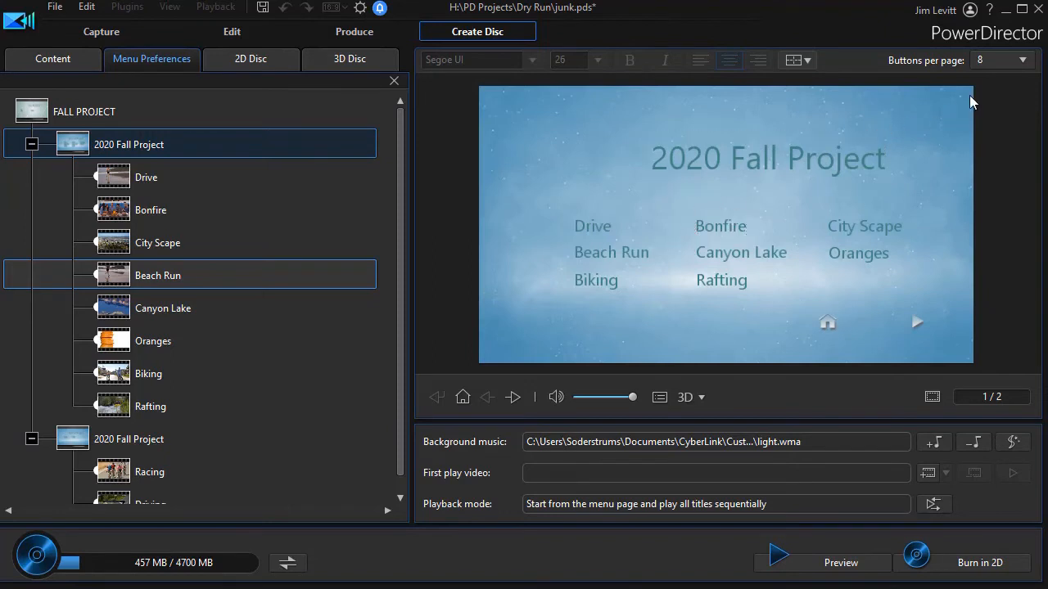
Set six buttons per page, moving Biking and Rafting to the second page.
{"action": "left_click", "coordinate": [1021, 59]}
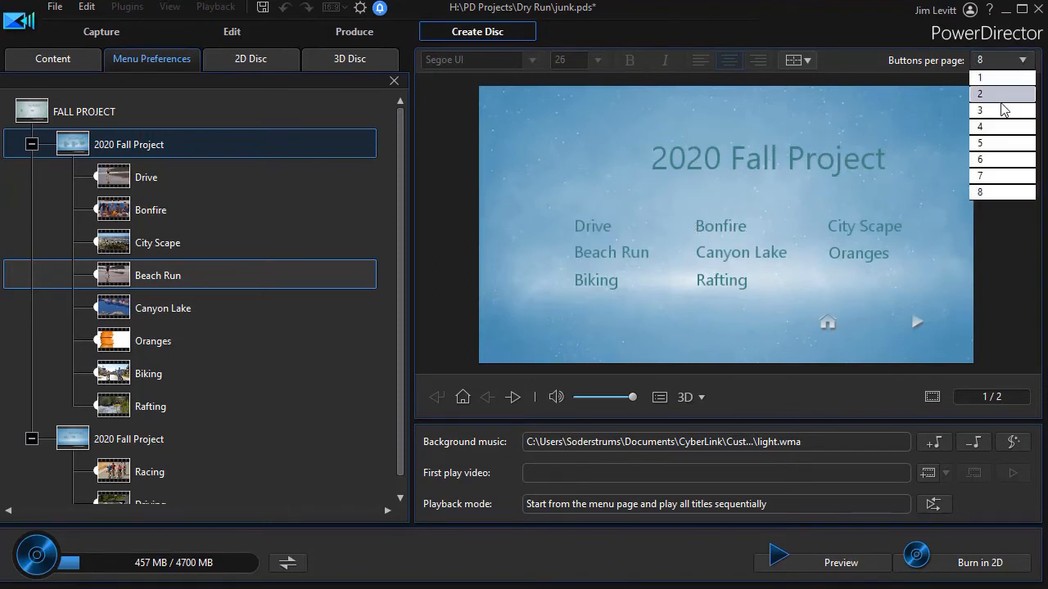
{"action": "mouse_move", "coordinate": [1001, 159]}
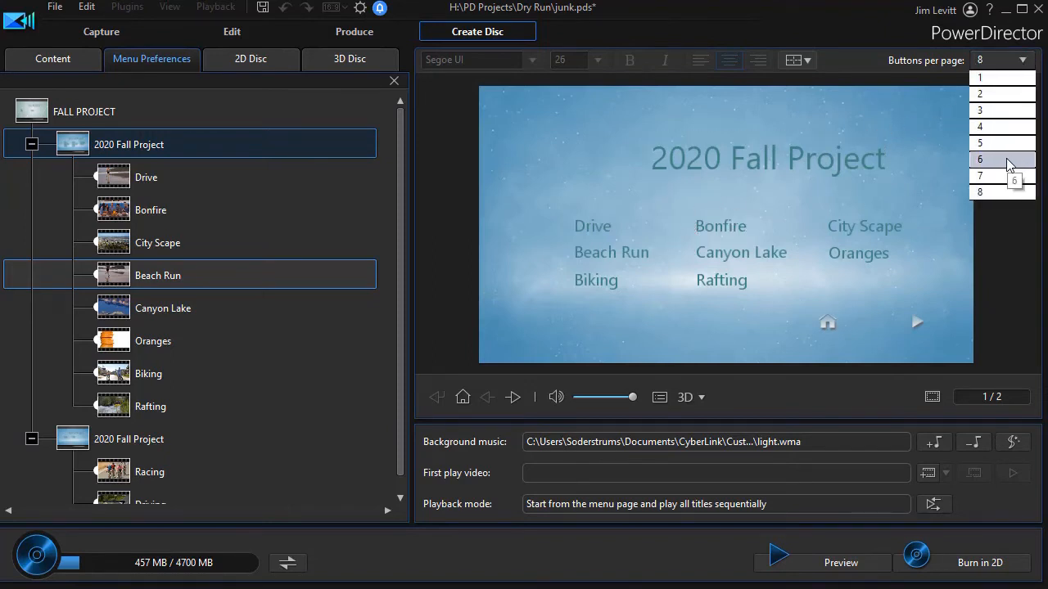
{"action": "mouse_move", "coordinate": [1007, 161]}
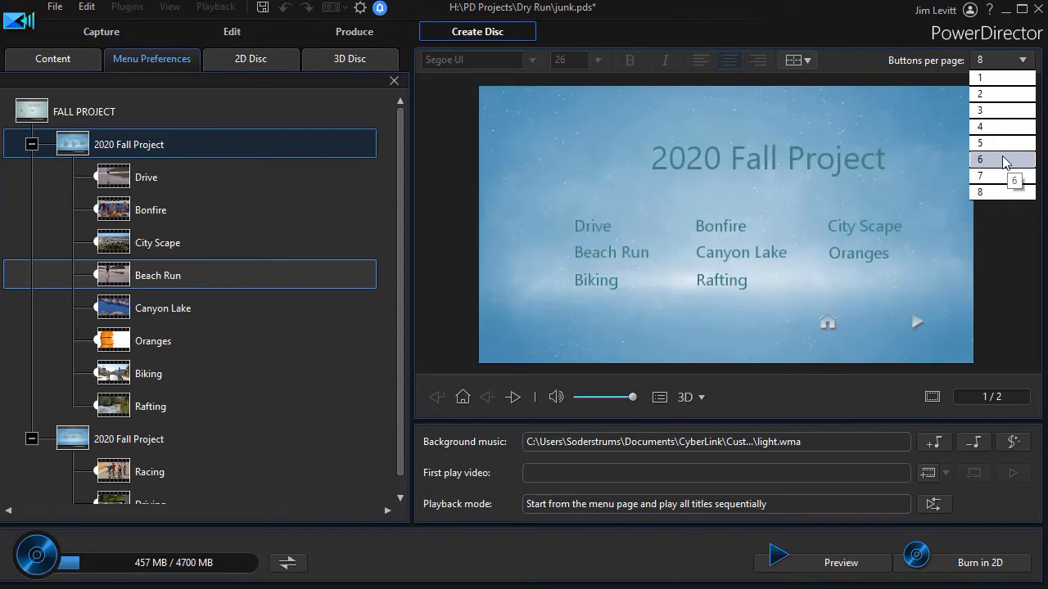
{"action": "left_click", "coordinate": [979, 159]}
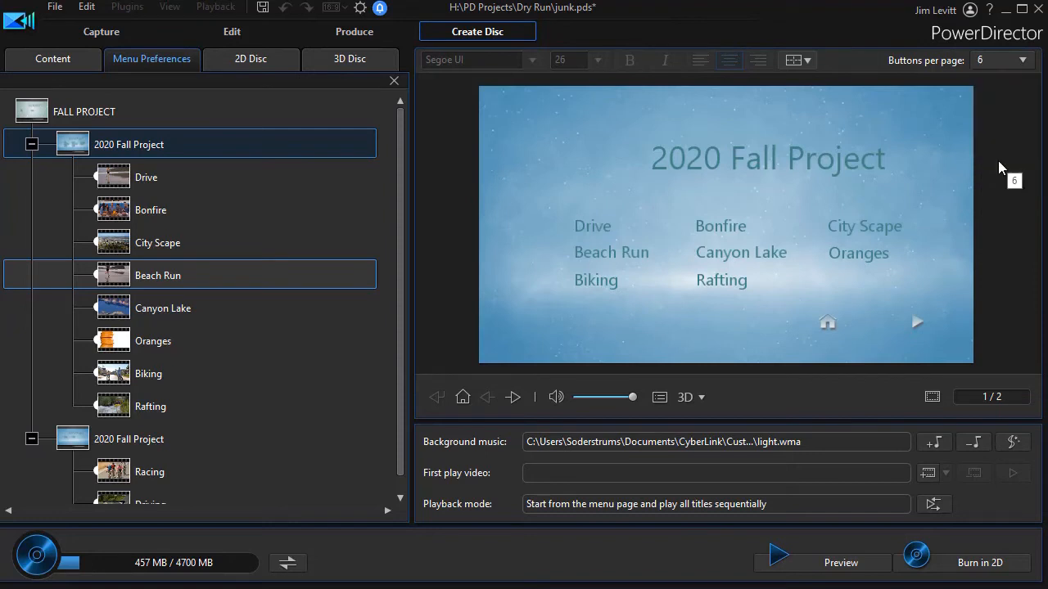
{"action": "mouse_move", "coordinate": [871, 216]}
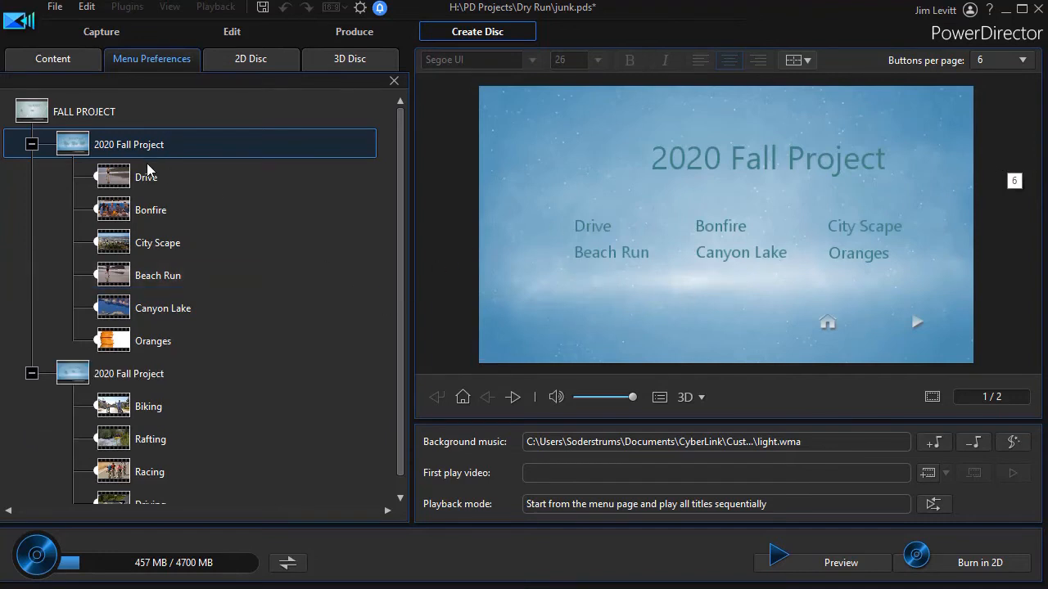
{"action": "left_click", "coordinate": [154, 341]}
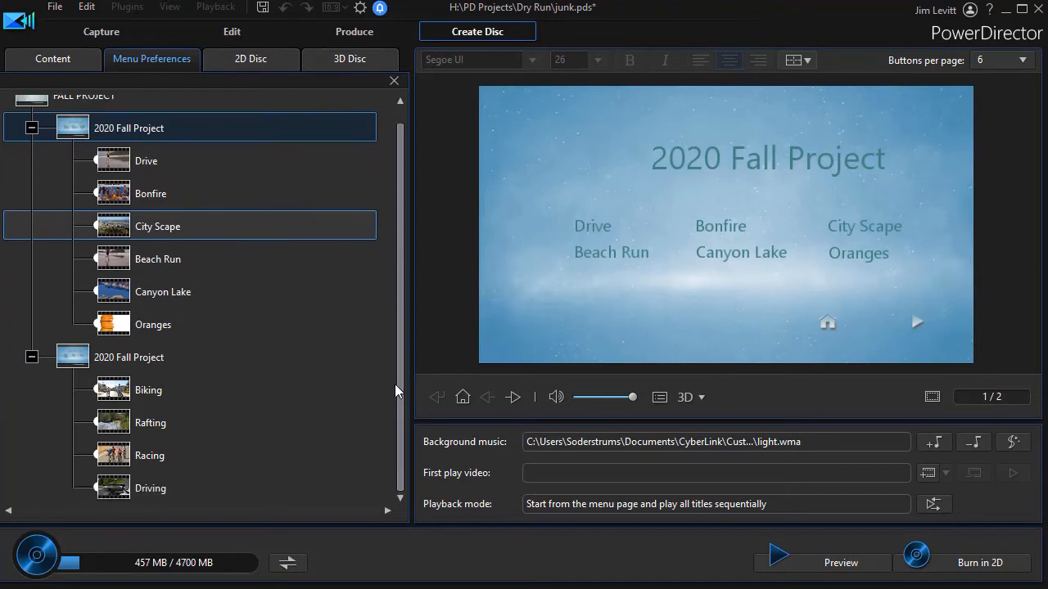
{"action": "left_click", "coordinate": [151, 488]}
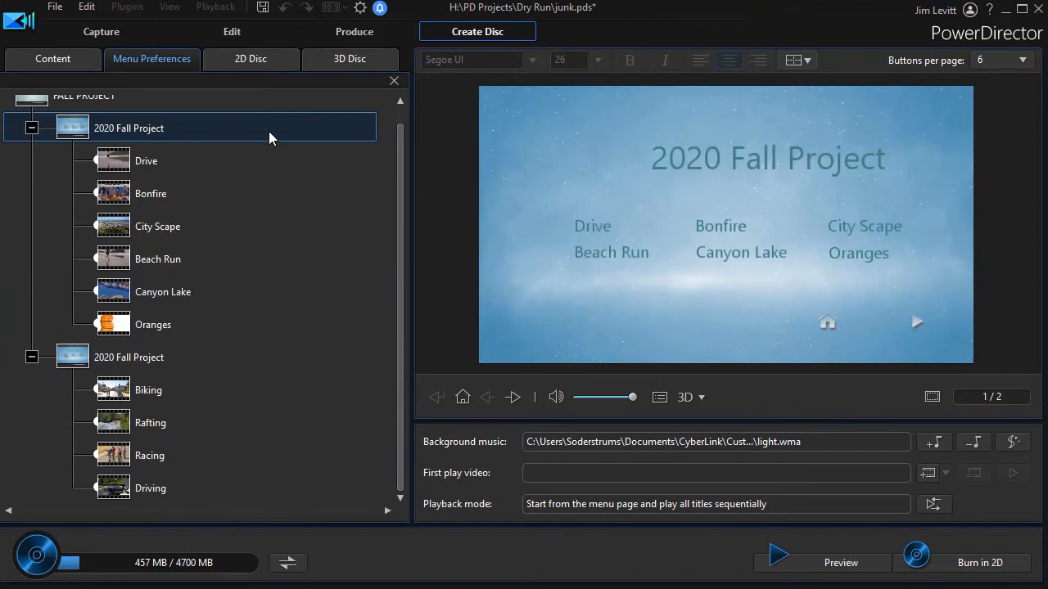
Try a different buttons-per-page count and review the pages in the tree.
{"action": "left_click", "coordinate": [998, 59]}
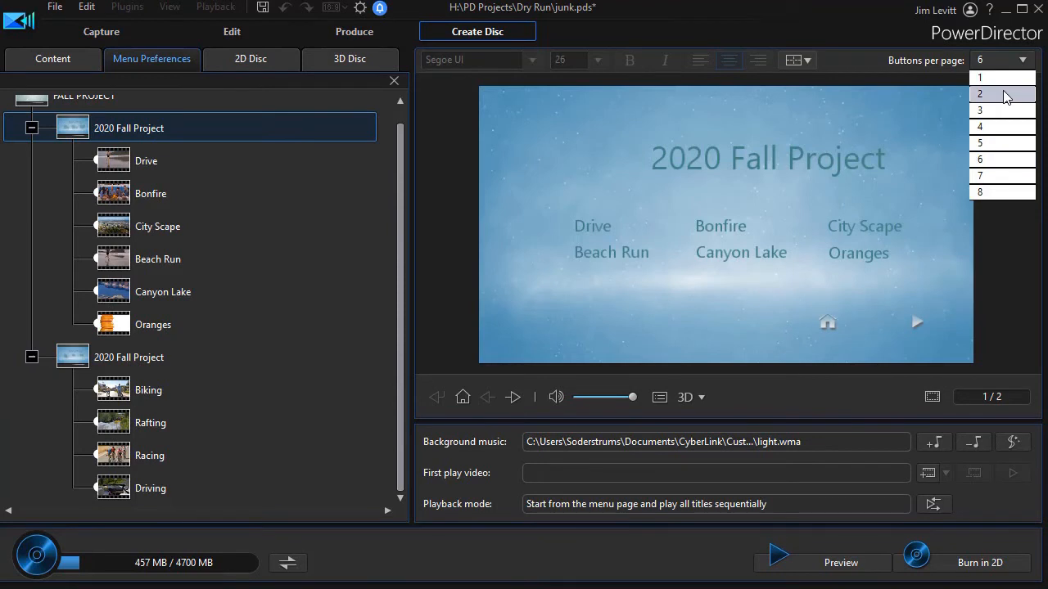
{"action": "left_click", "coordinate": [979, 93]}
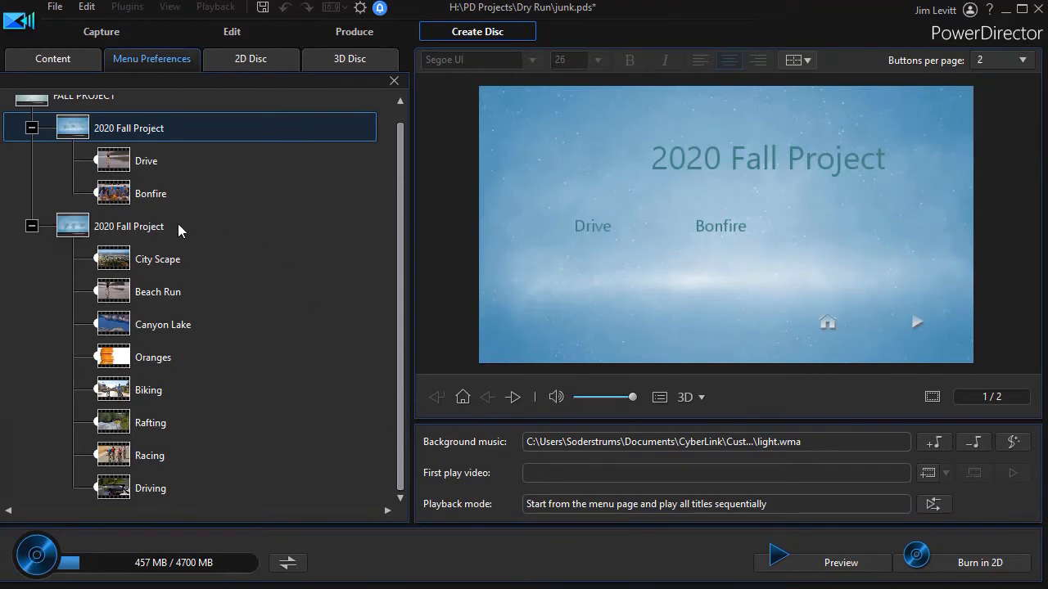
{"action": "left_click", "coordinate": [164, 324]}
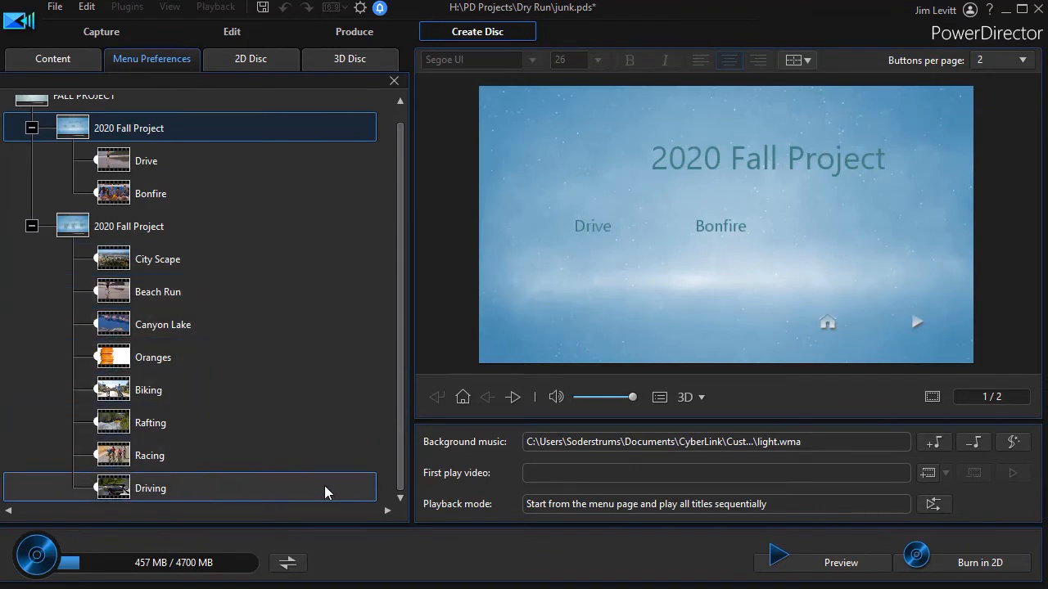
{"action": "left_click", "coordinate": [127, 226]}
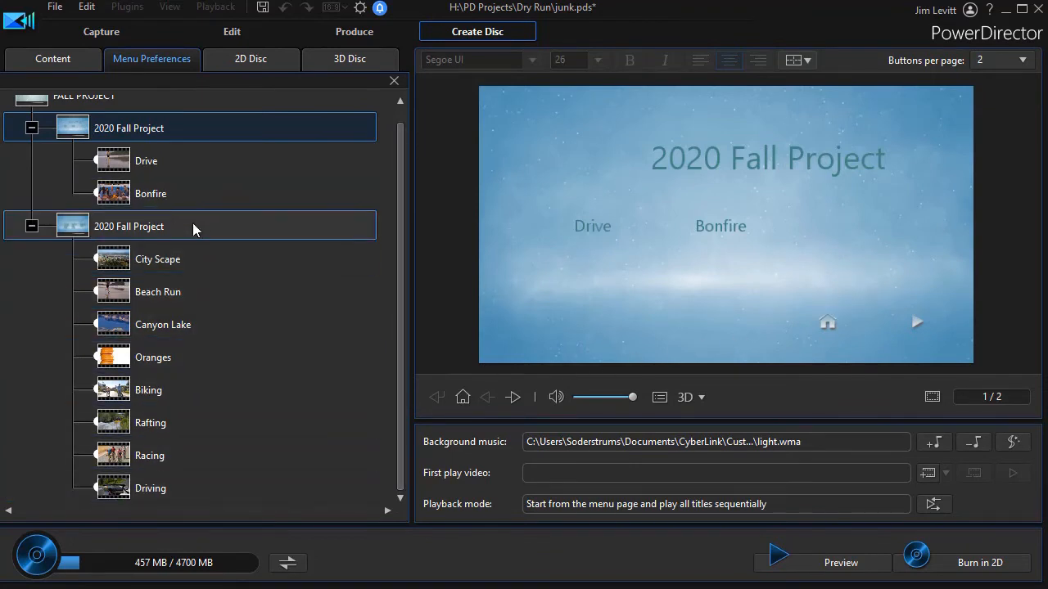
Set four buttons per page on the second page, creating a third page of chapters.
{"action": "left_click", "coordinate": [998, 59]}
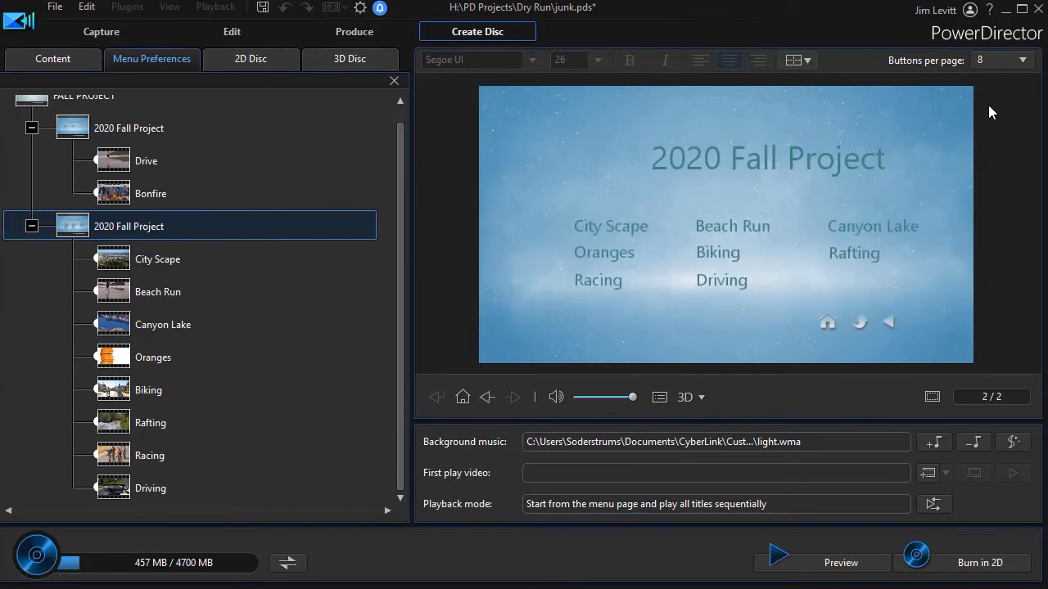
{"action": "left_click", "coordinate": [1021, 59]}
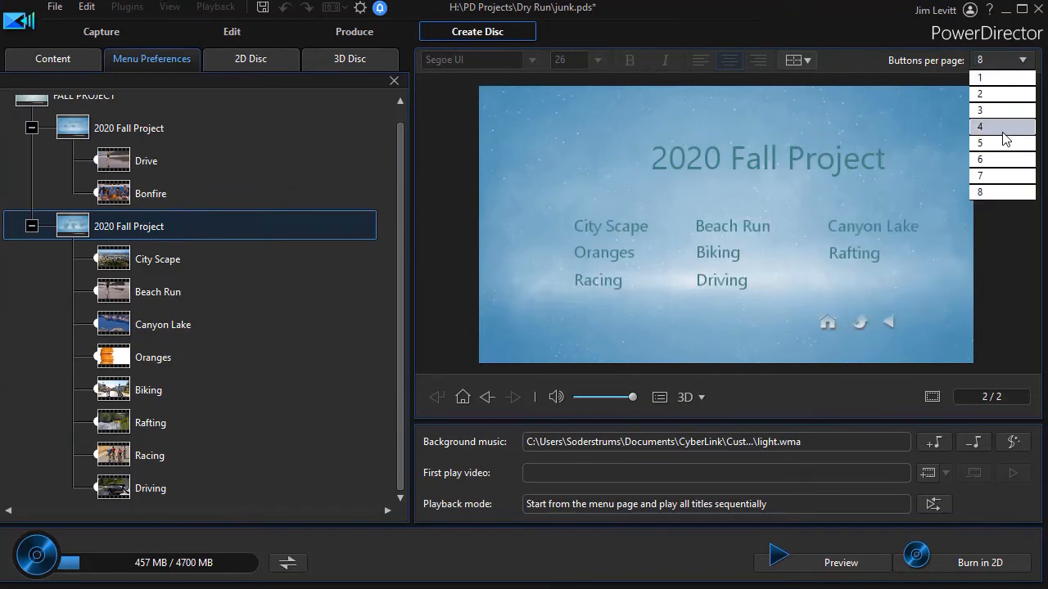
{"action": "left_click", "coordinate": [978, 126]}
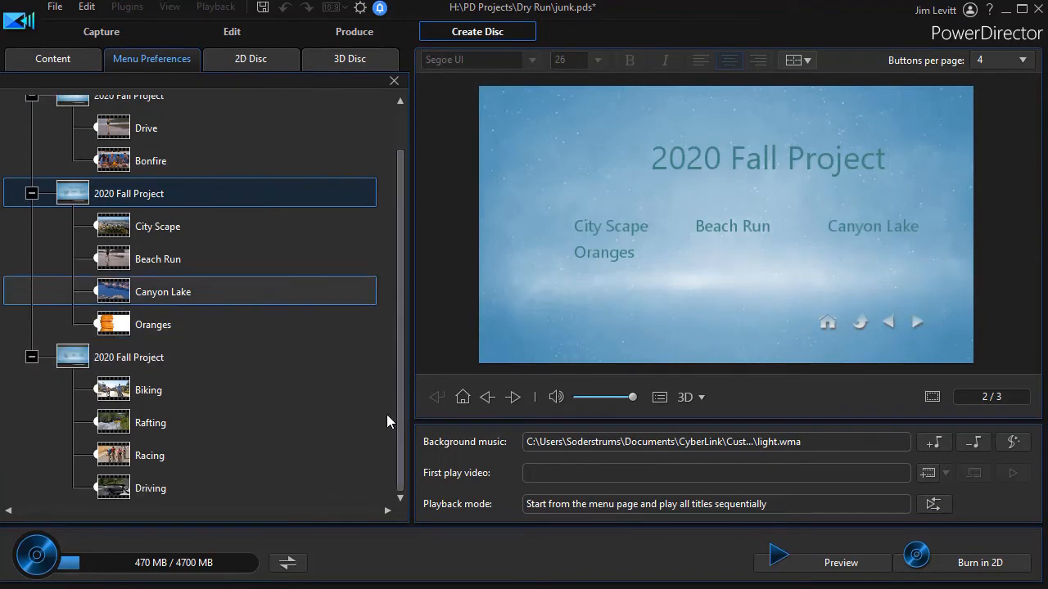
{"action": "left_click", "coordinate": [150, 488]}
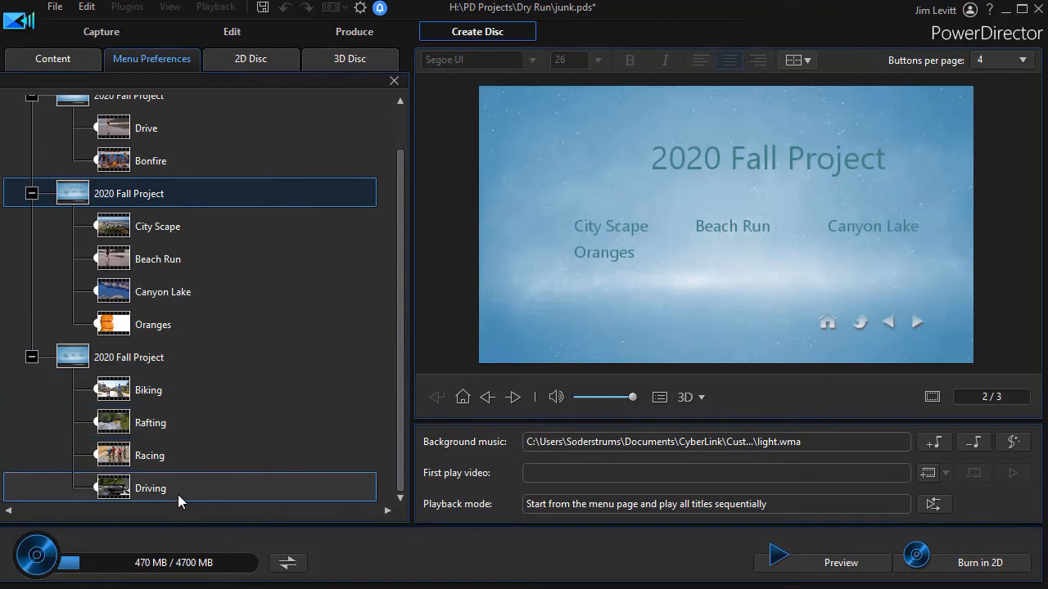
{"action": "scroll", "scroll_direction": "up", "scroll_amount": 3}
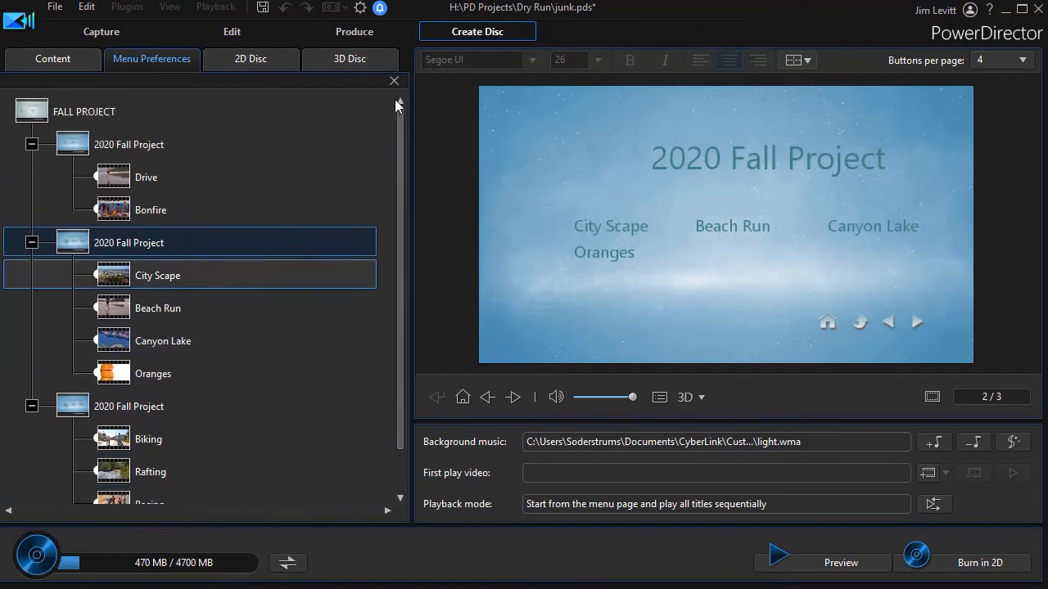
{"action": "left_click", "coordinate": [157, 307]}
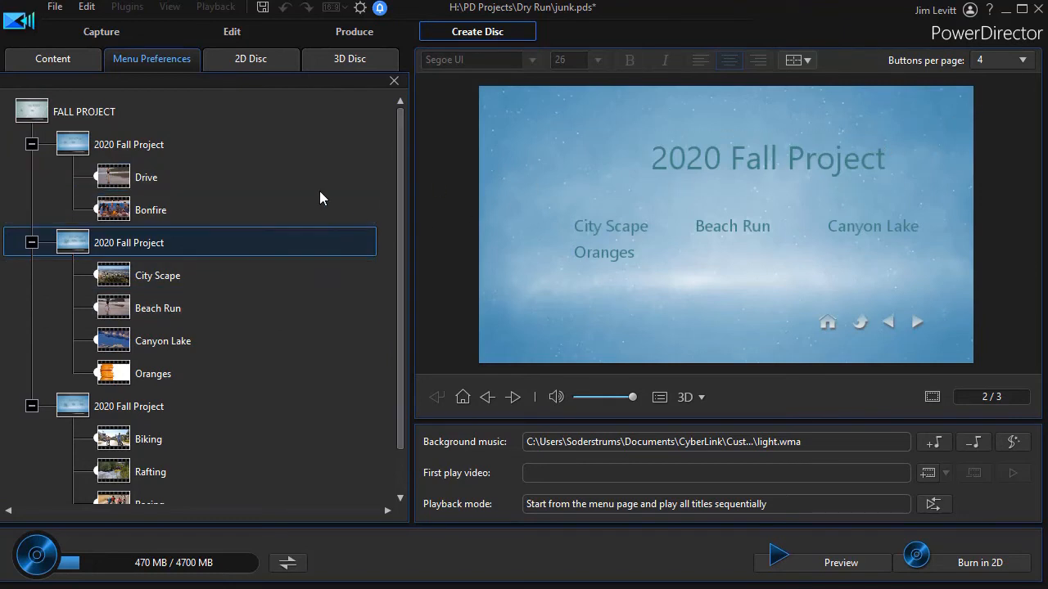
Raise the first 2020 Fall Project page from 2 to 8 buttons per page.
{"action": "left_click", "coordinate": [999, 59]}
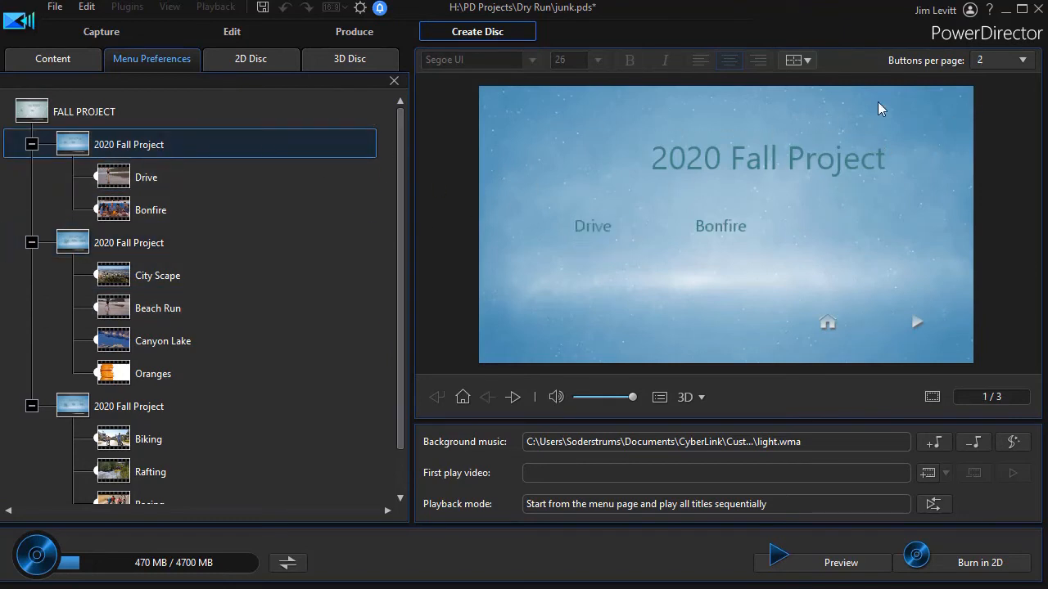
{"action": "left_click", "coordinate": [1022, 59]}
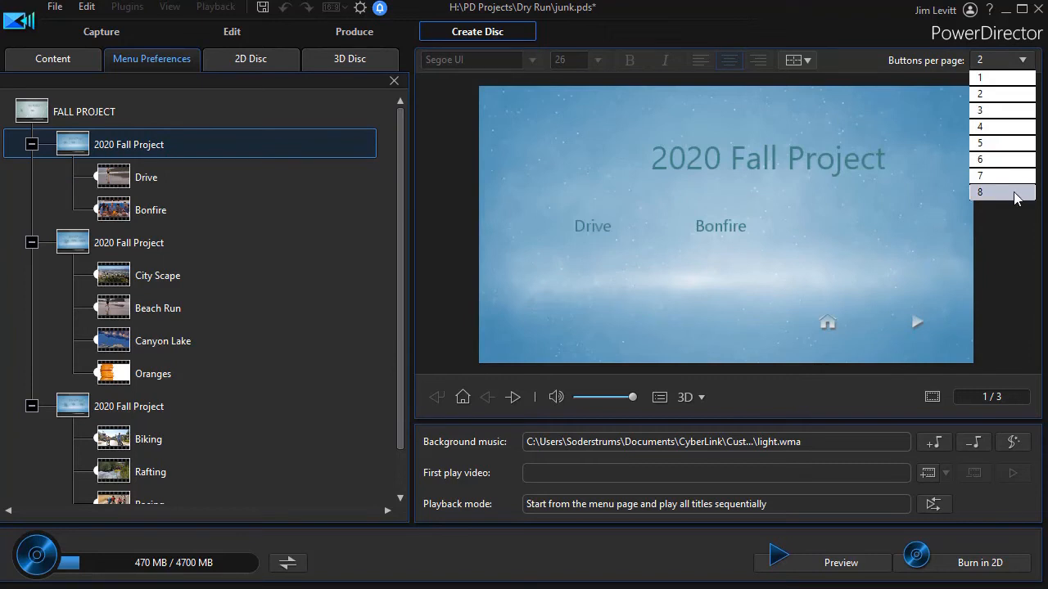
{"action": "left_click", "coordinate": [979, 191]}
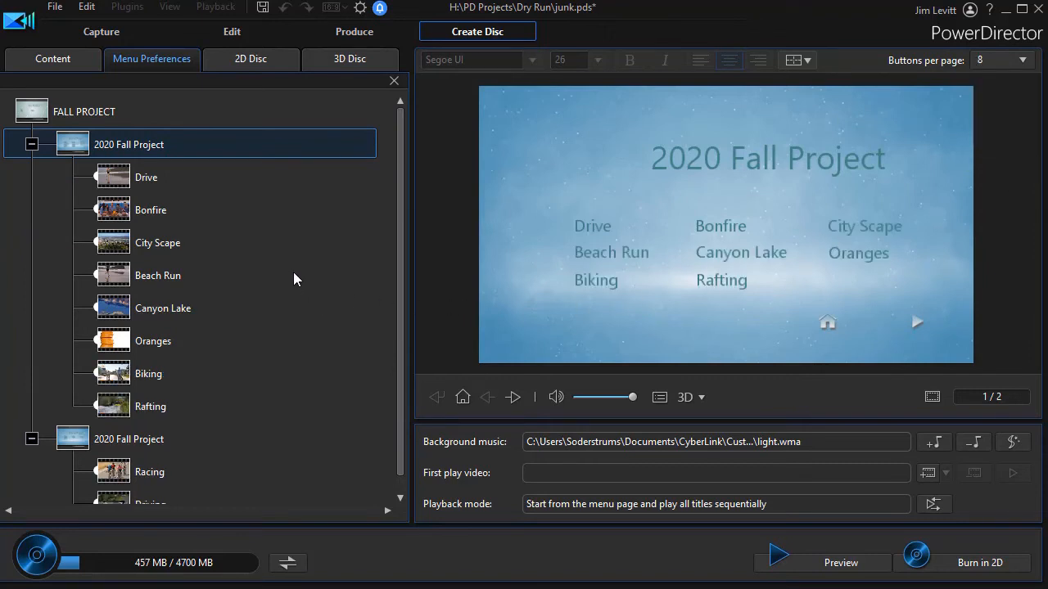
{"action": "left_click", "coordinate": [157, 243]}
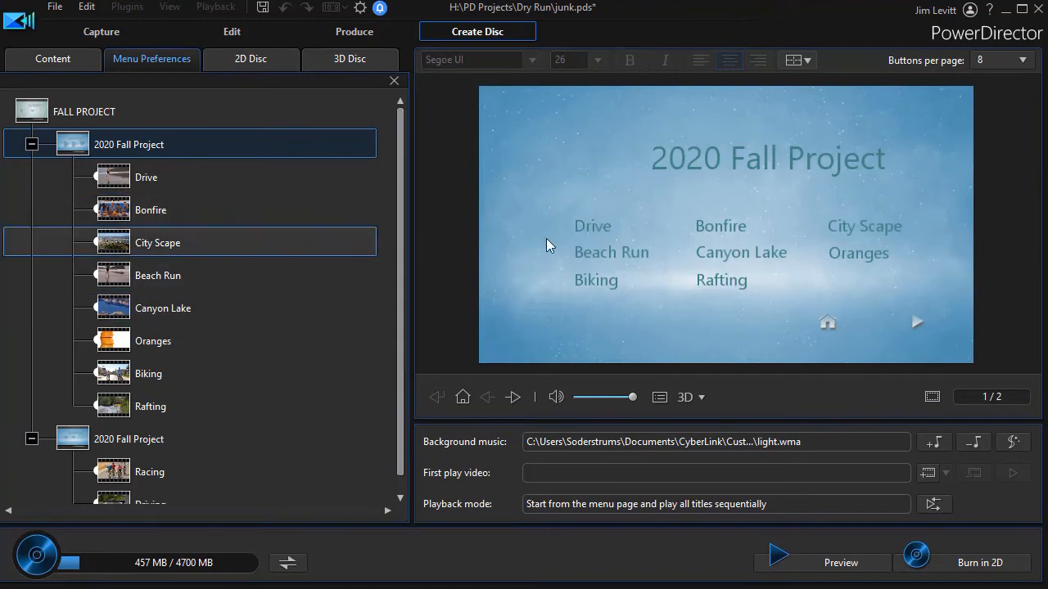
{"action": "mouse_move", "coordinate": [620, 378]}
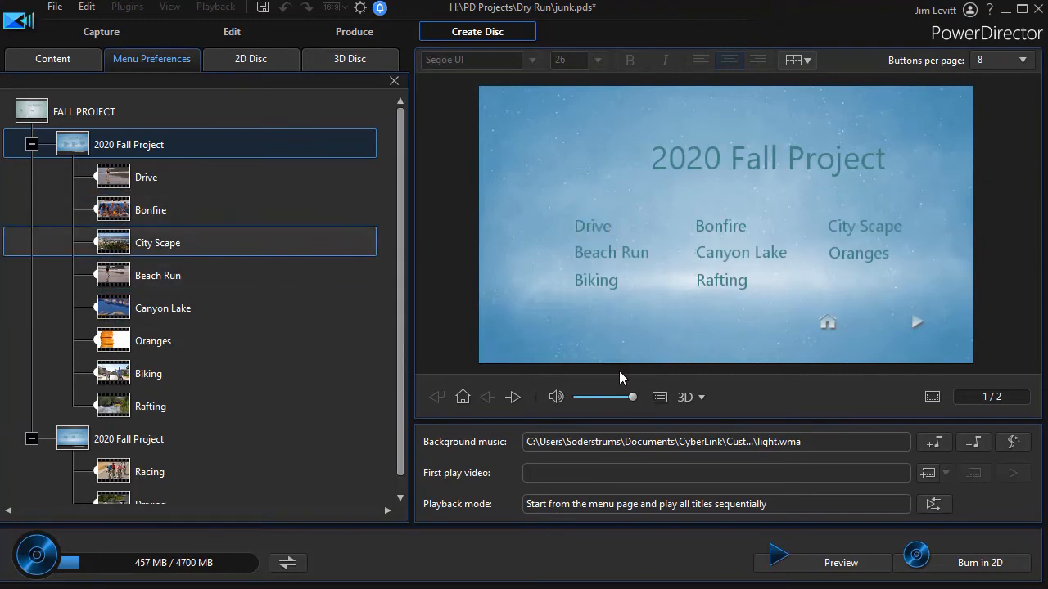
{"action": "mouse_move", "coordinate": [842, 563]}
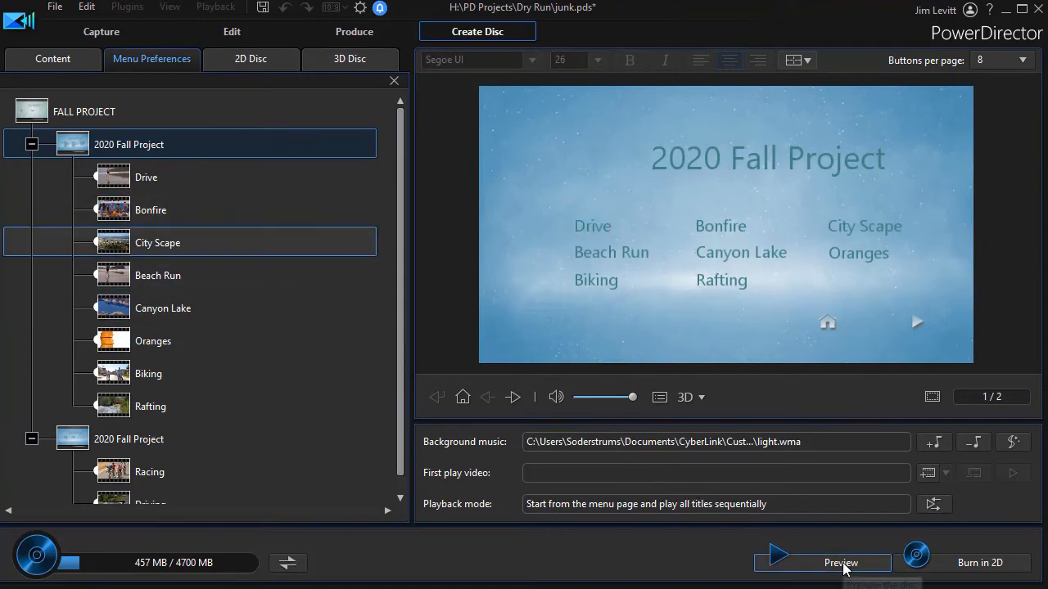
{"action": "mouse_move", "coordinate": [766, 550]}
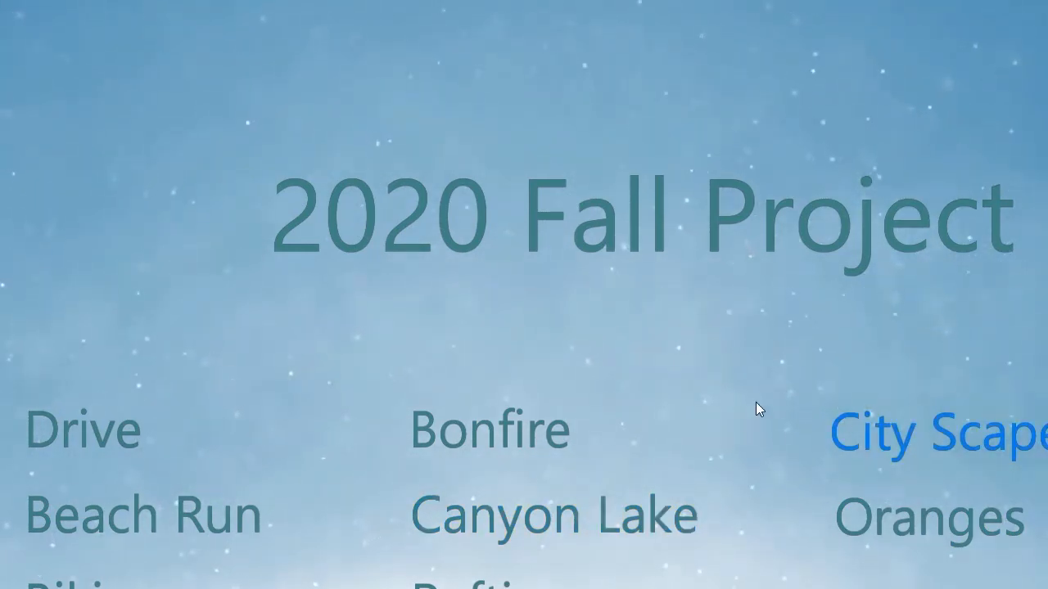
{"action": "mouse_move", "coordinate": [735, 445]}
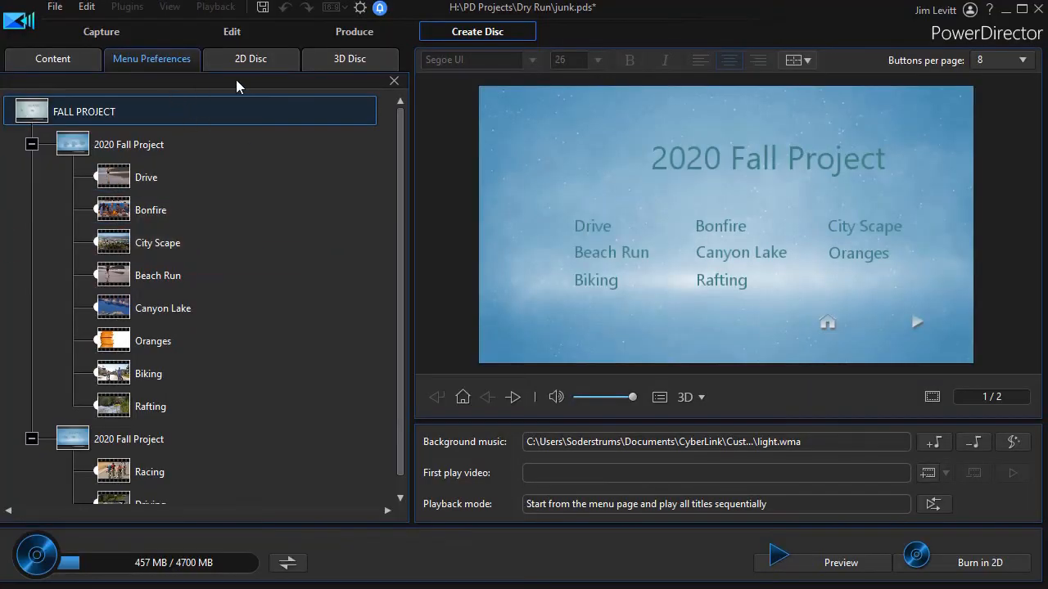
{"action": "mouse_move", "coordinate": [160, 67]}
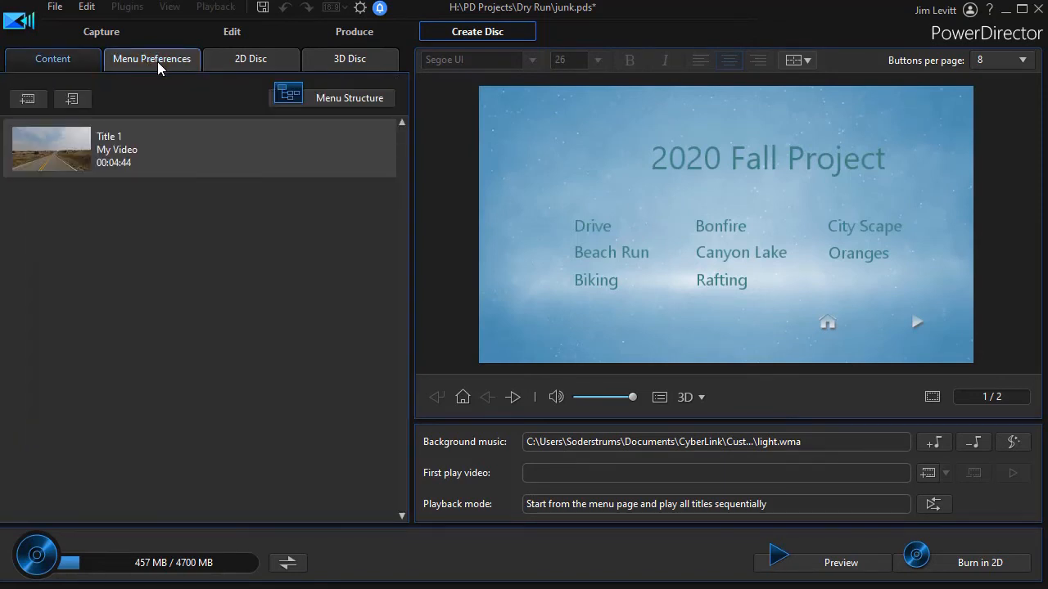
Show All Templates and reopen the custom 'a first test' template in Menu Designer.
{"action": "left_click", "coordinate": [150, 59]}
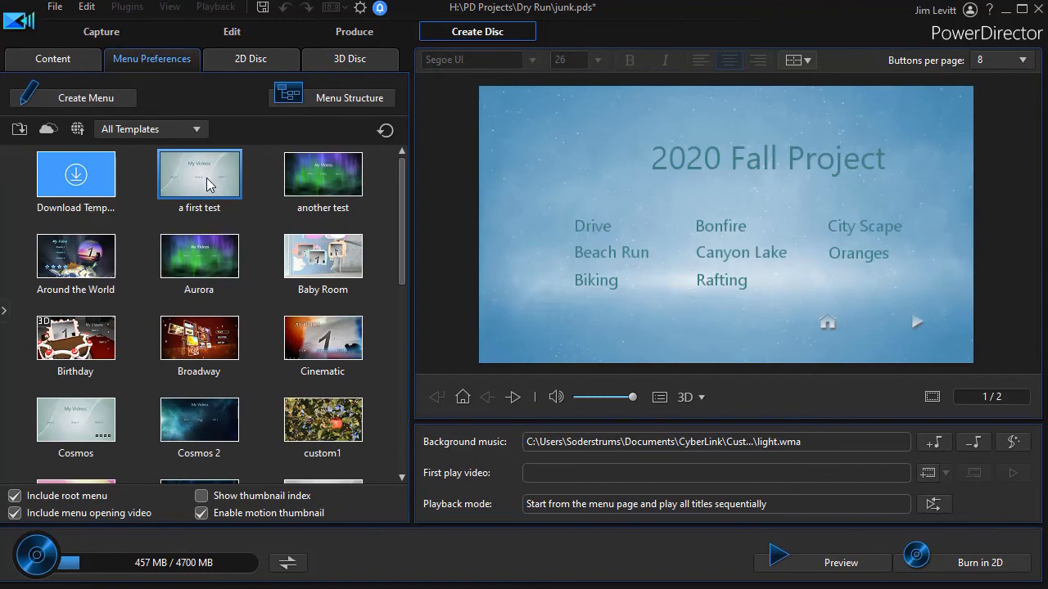
{"action": "right_click", "coordinate": [200, 174]}
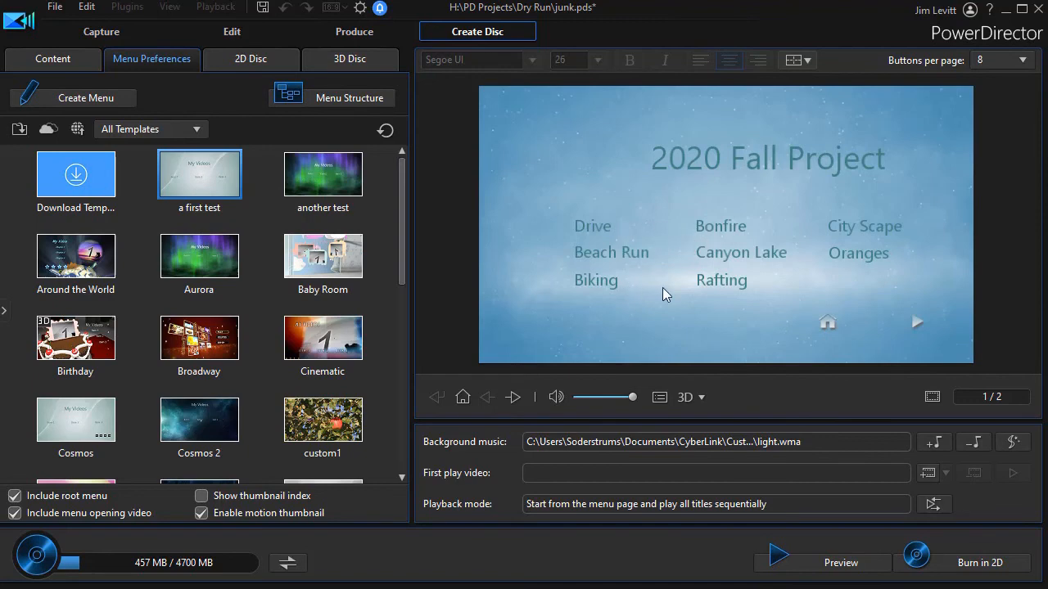
{"action": "double_click", "coordinate": [200, 174]}
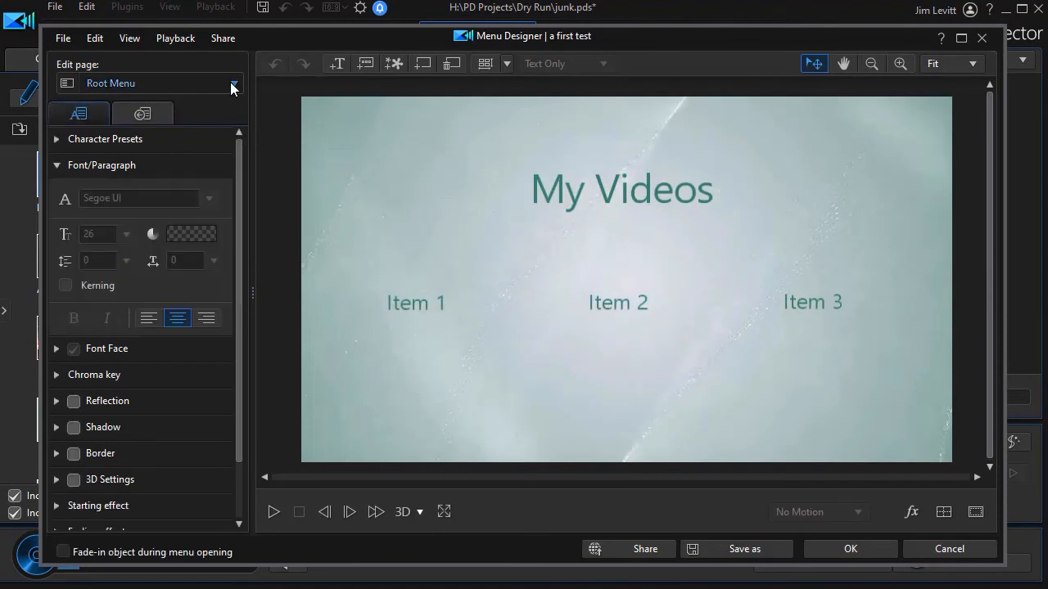
Switch the Edit page to the Titles/Chapters Menu of 'a first test'.
{"action": "left_click", "coordinate": [232, 82]}
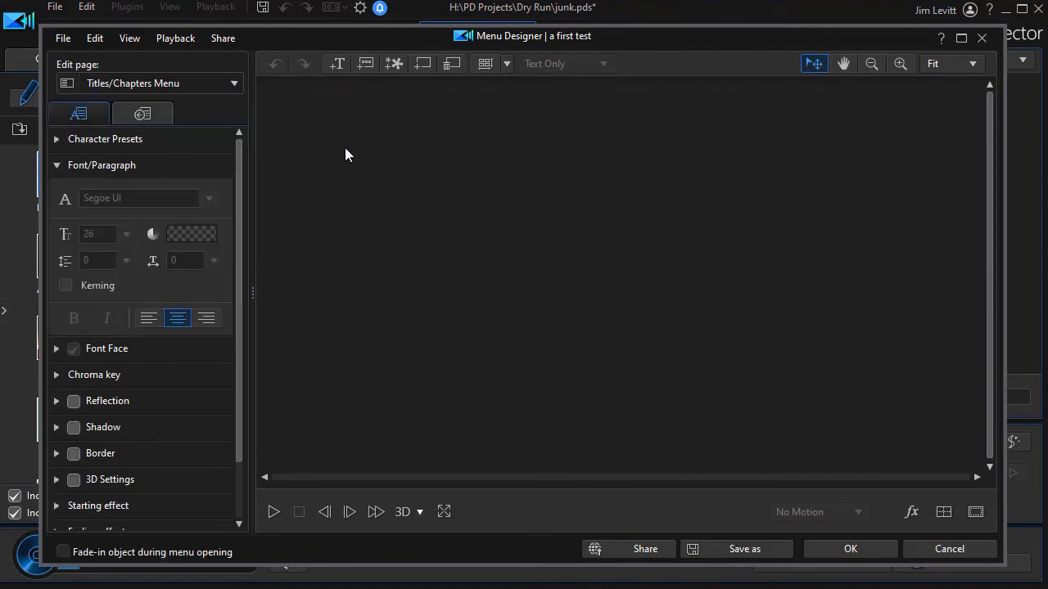
{"action": "mouse_move", "coordinate": [409, 262]}
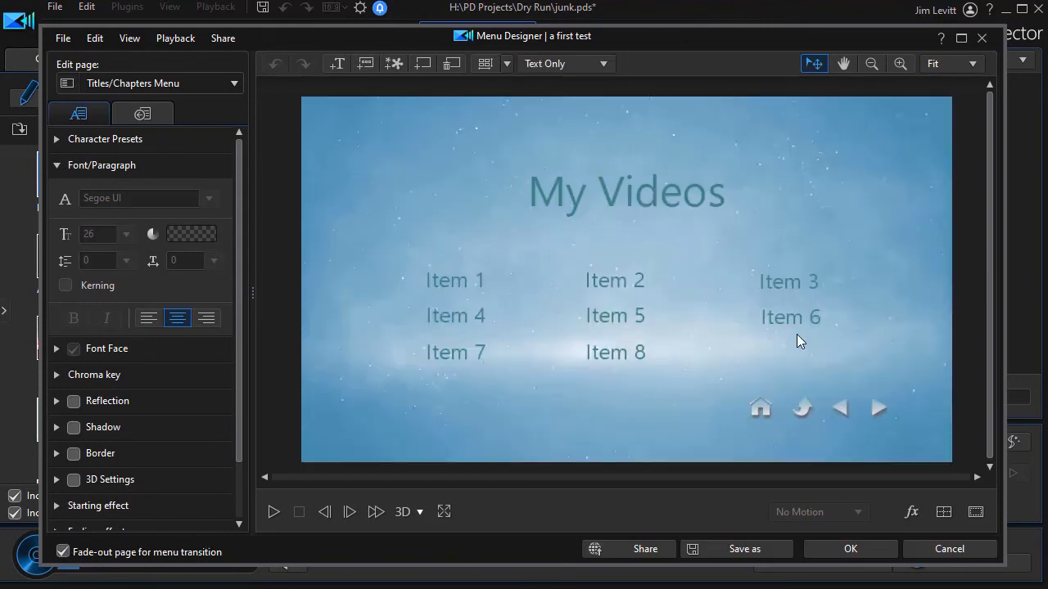
{"action": "mouse_move", "coordinate": [371, 134]}
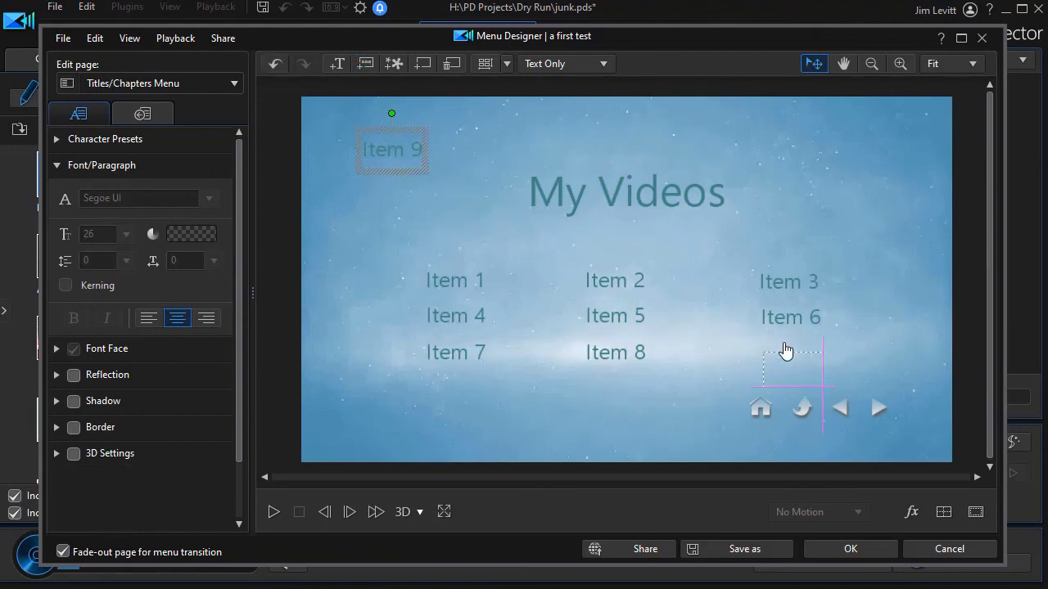
Drag Item 9 under Item 6 next to Item 8 and save the template with Save as.
{"action": "left_click_drag", "start_coordinate": [391, 149], "coordinate": [793, 352]}
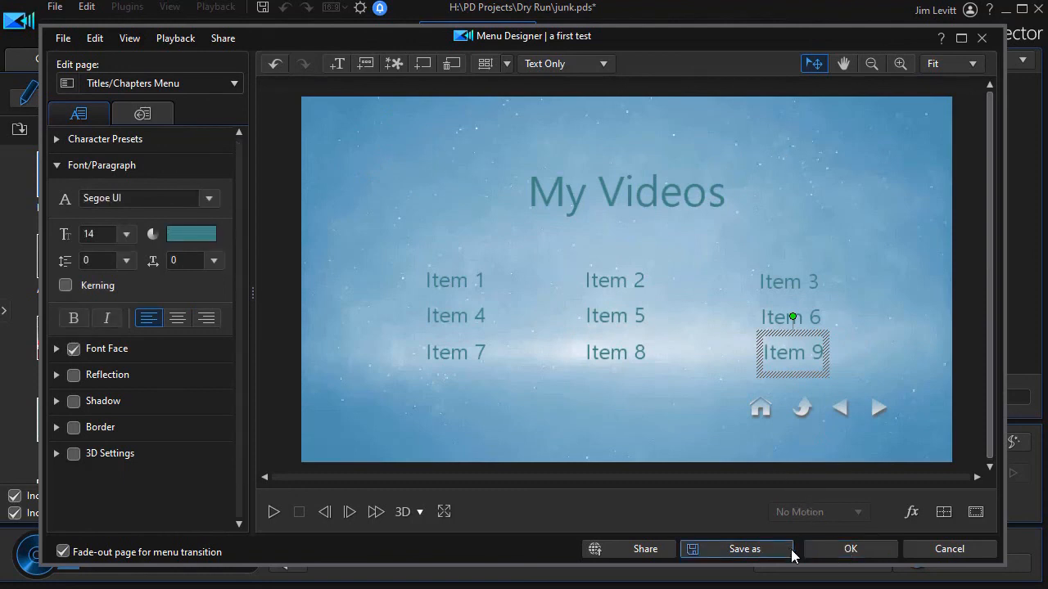
{"action": "left_click", "coordinate": [743, 548]}
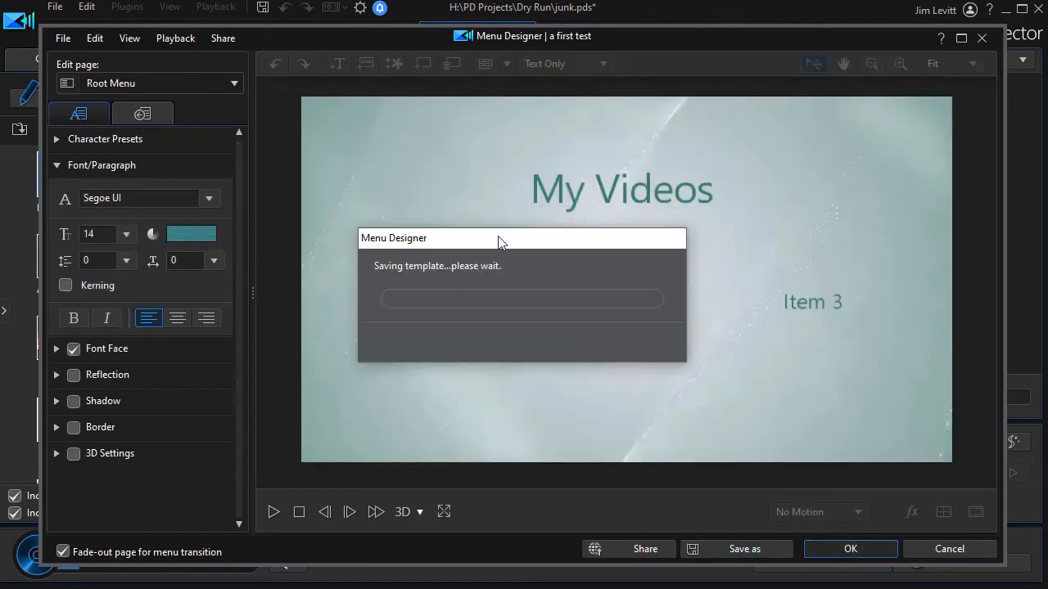